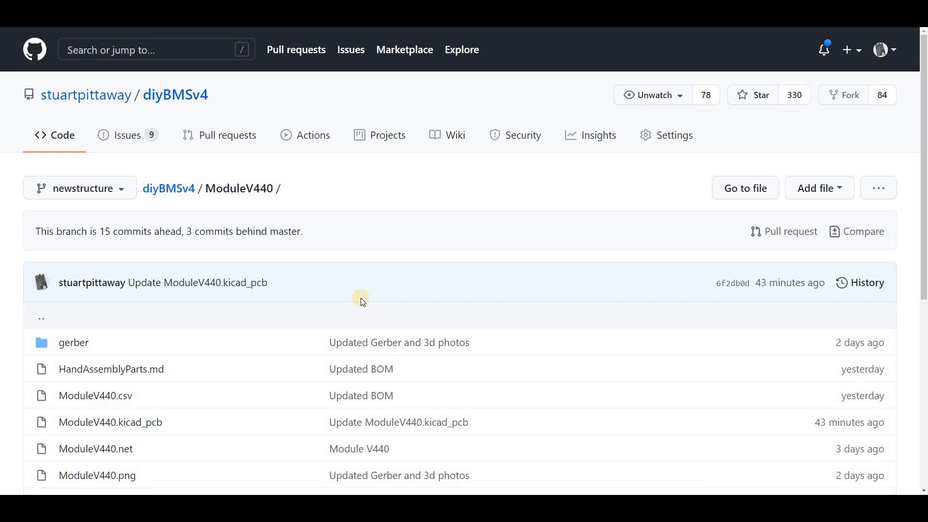
pyautogui.moveTo(336, 260)
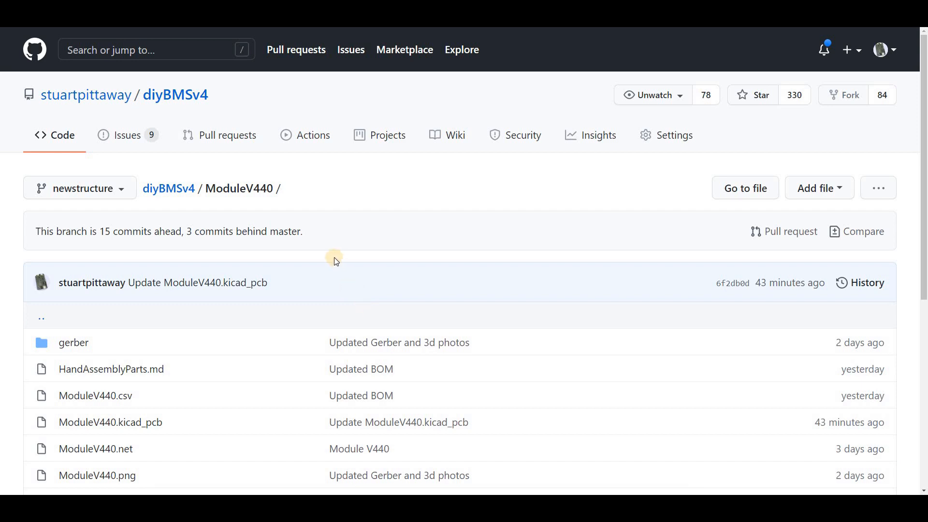
pyautogui.moveTo(192, 194)
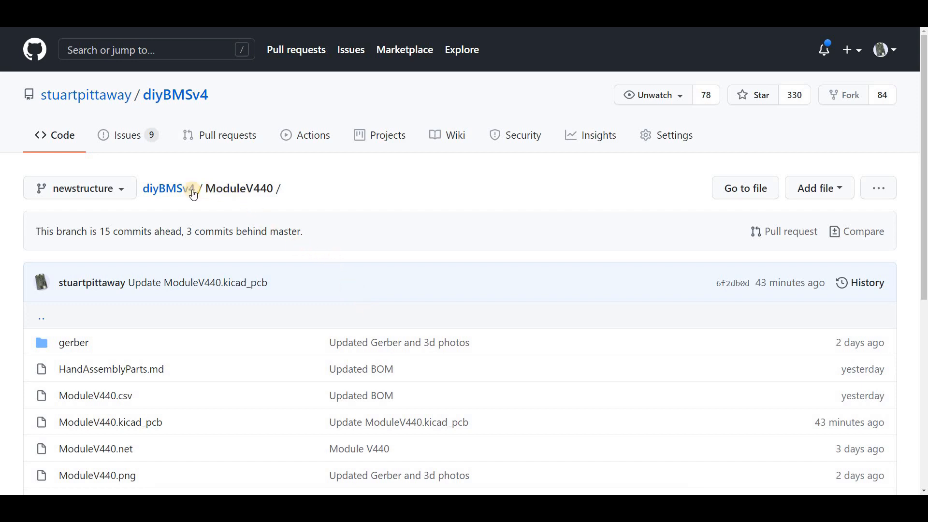
# Browse the diyBMSv4 repository's ModuleV440 folder and locate its gerber folder.
pyautogui.click(174, 189)
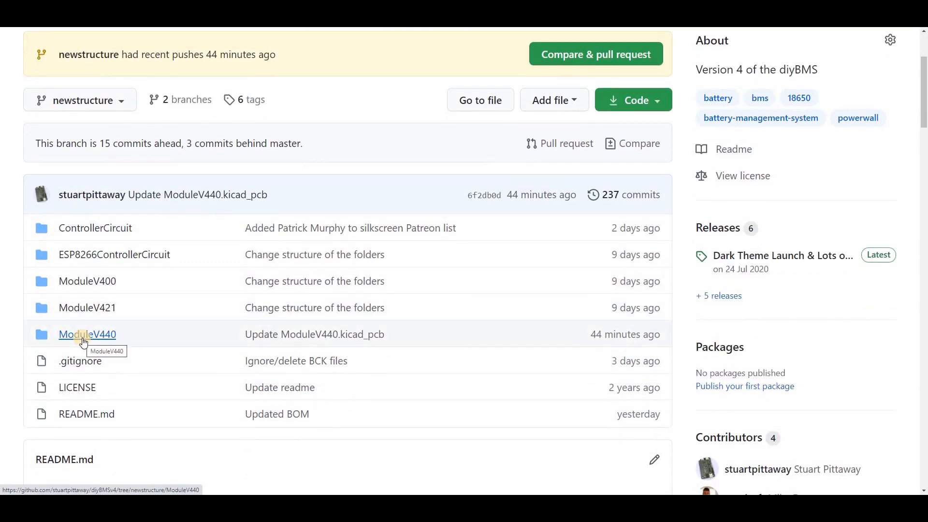
pyautogui.click(87, 333)
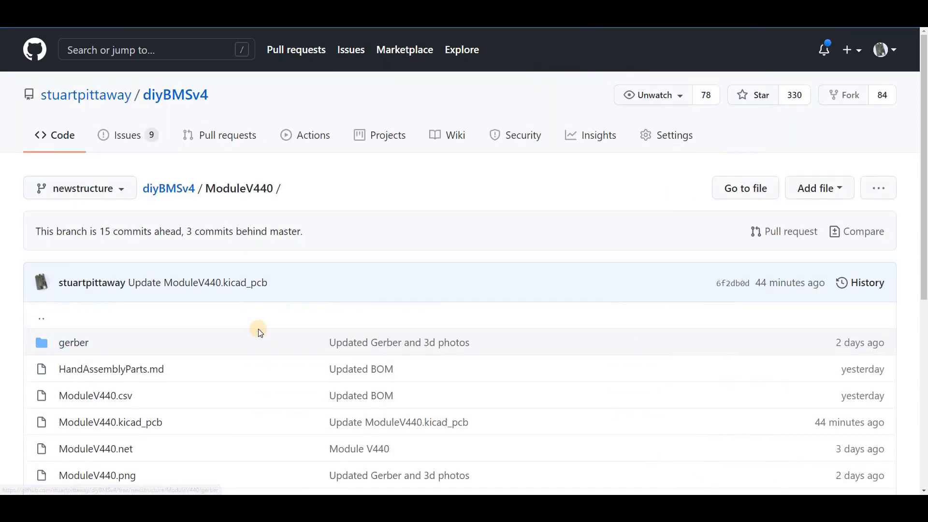
pyautogui.scroll(-3)
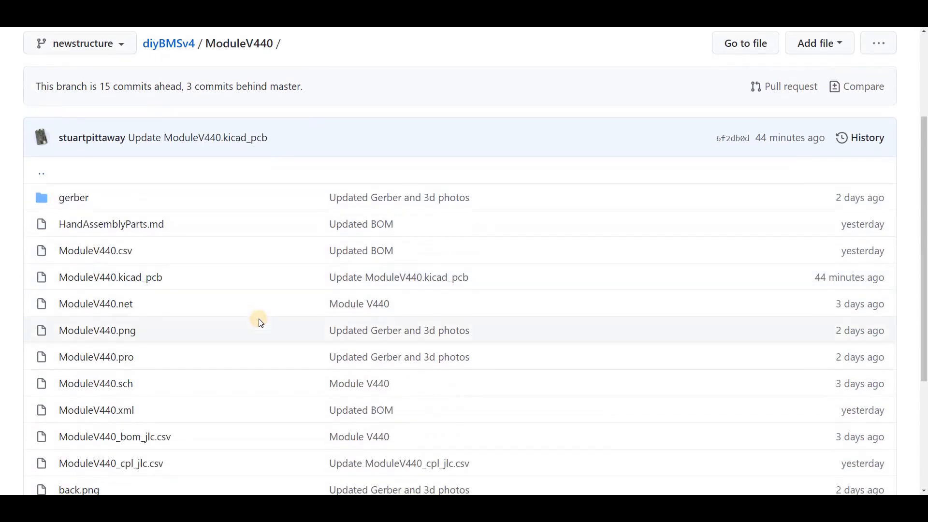
pyautogui.scroll(-3)
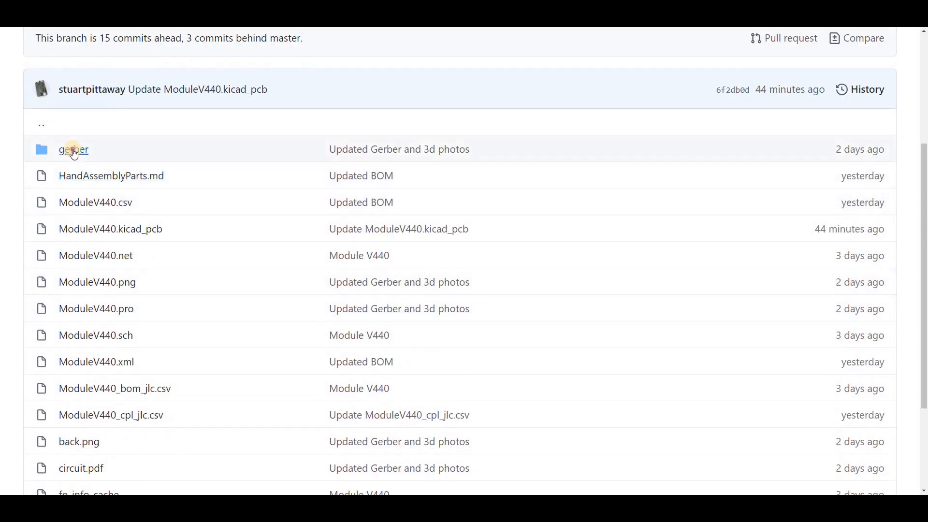
pyautogui.click(72, 149)
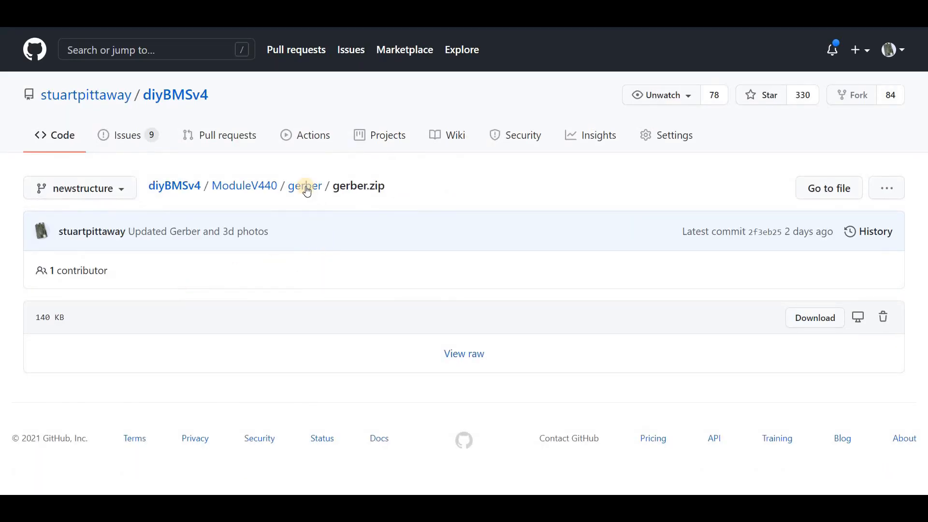
pyautogui.click(245, 186)
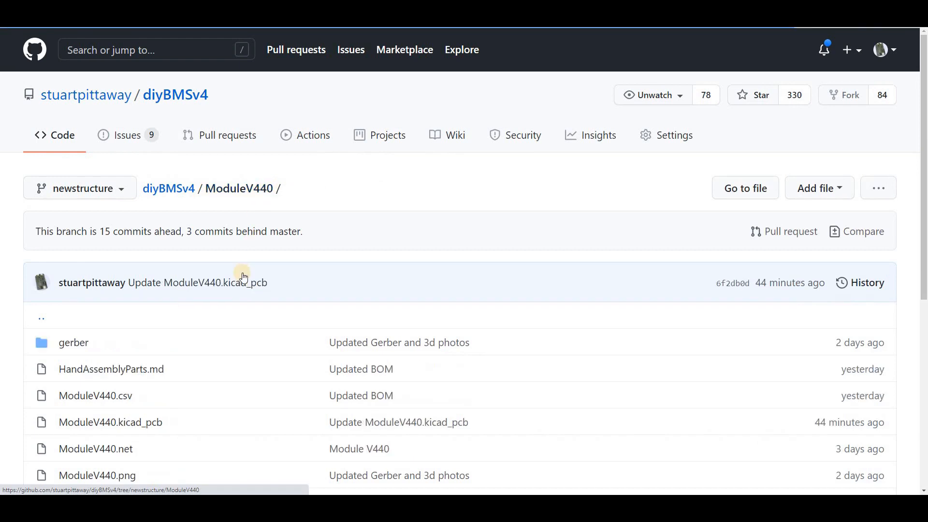
pyautogui.scroll(-3)
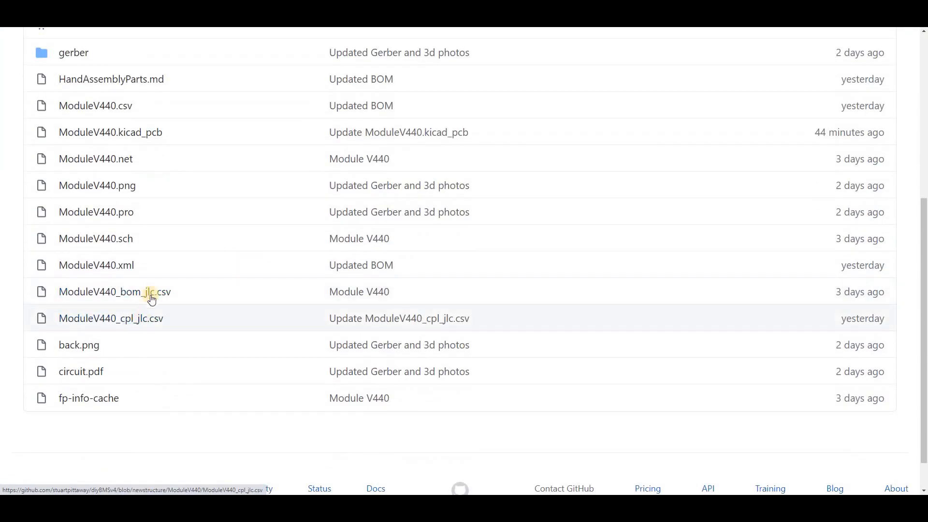
pyautogui.moveTo(177, 326)
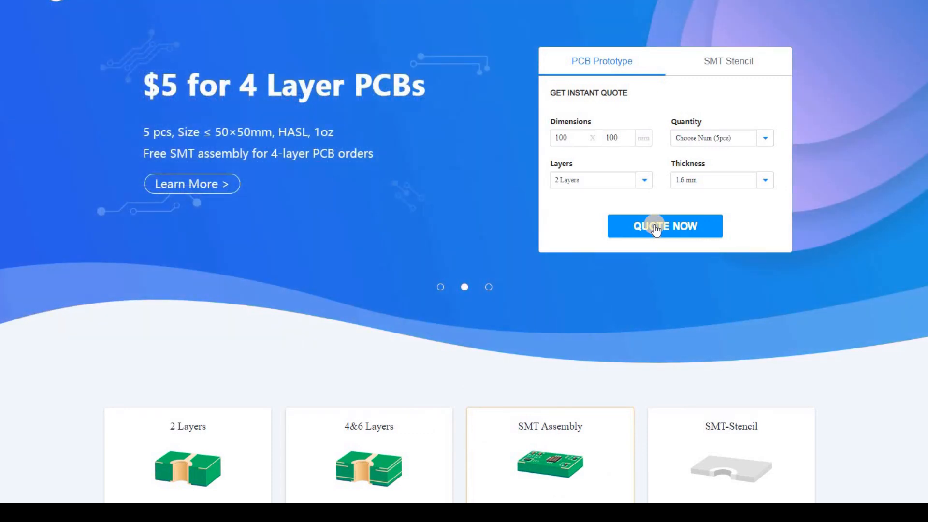
# Start an instant PCB quote and choose the gerber zip from the gerber folder for upload.
pyautogui.click(488, 287)
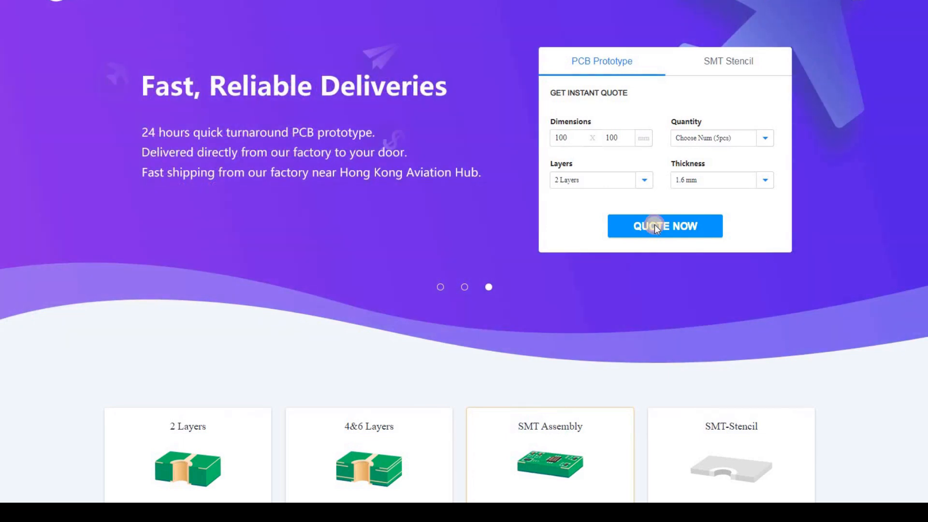
pyautogui.click(664, 225)
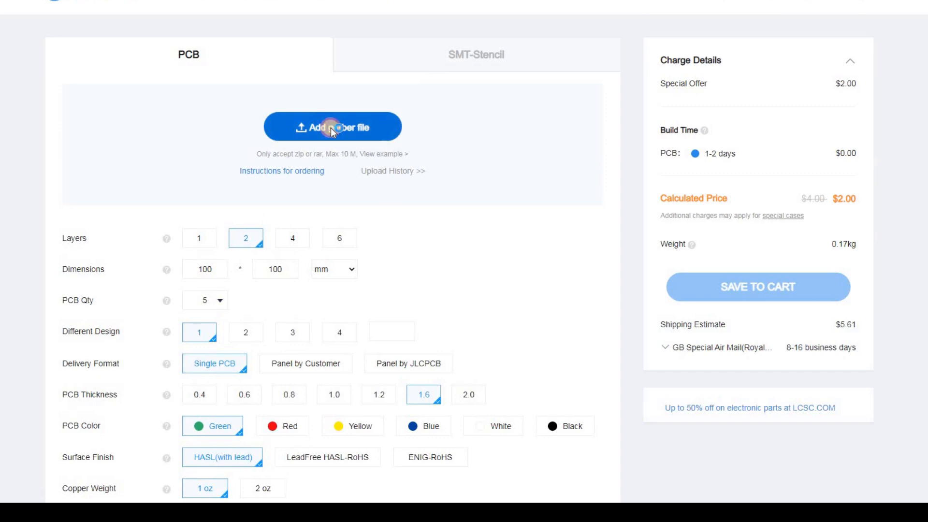
pyautogui.click(331, 127)
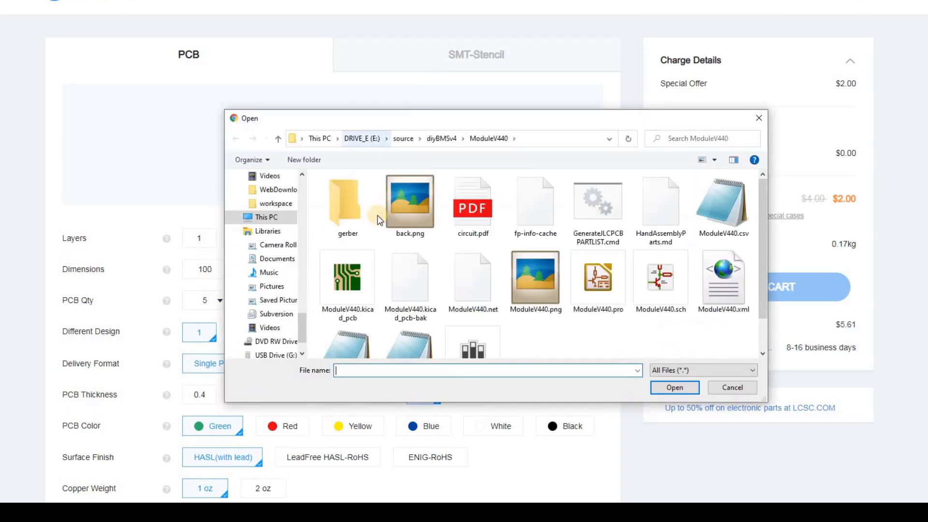
pyautogui.doubleClick(346, 201)
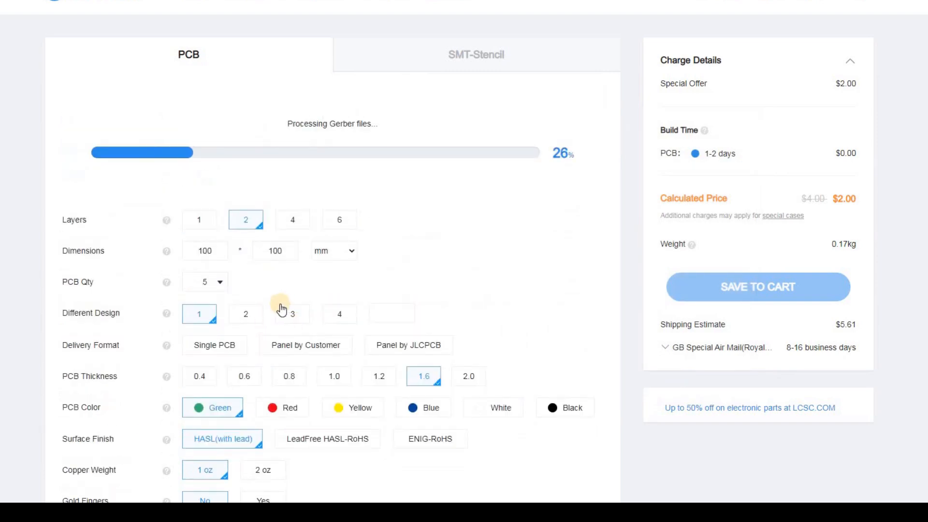
# Set the PCB quantity to 15 and the surface finish to LeadFree HASL-RoHS.
pyautogui.click(204, 281)
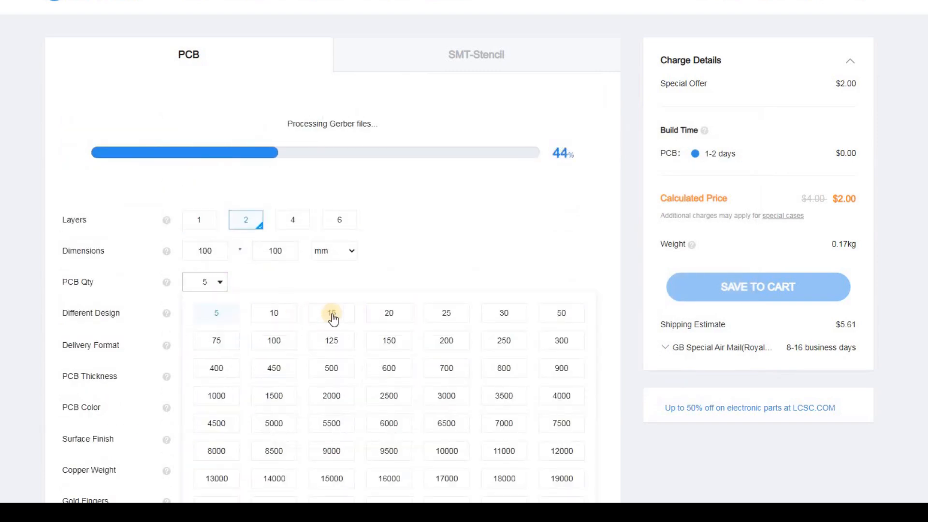
pyautogui.click(332, 312)
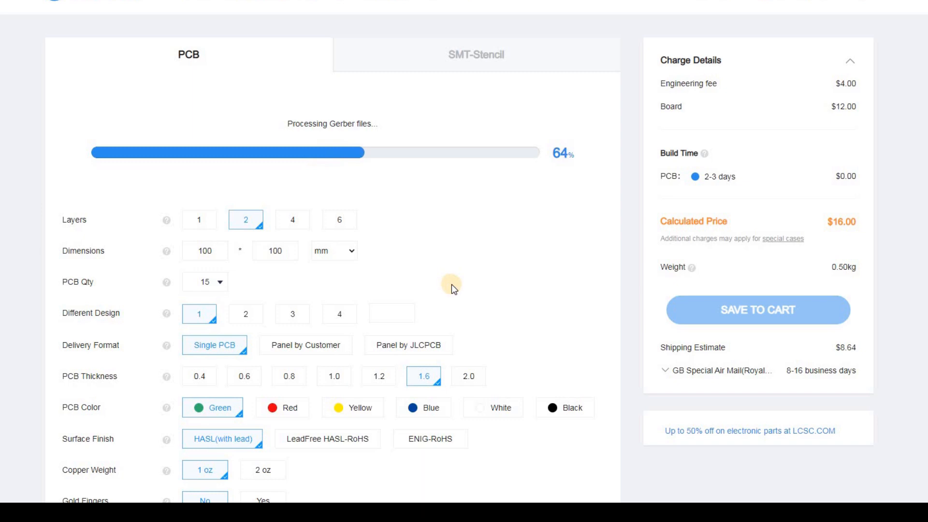
pyautogui.scroll(-3)
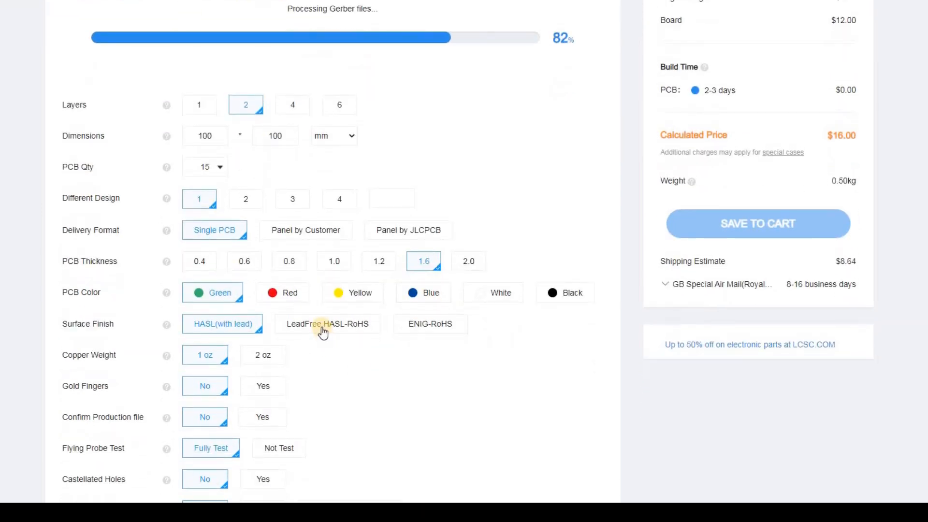
pyautogui.click(327, 324)
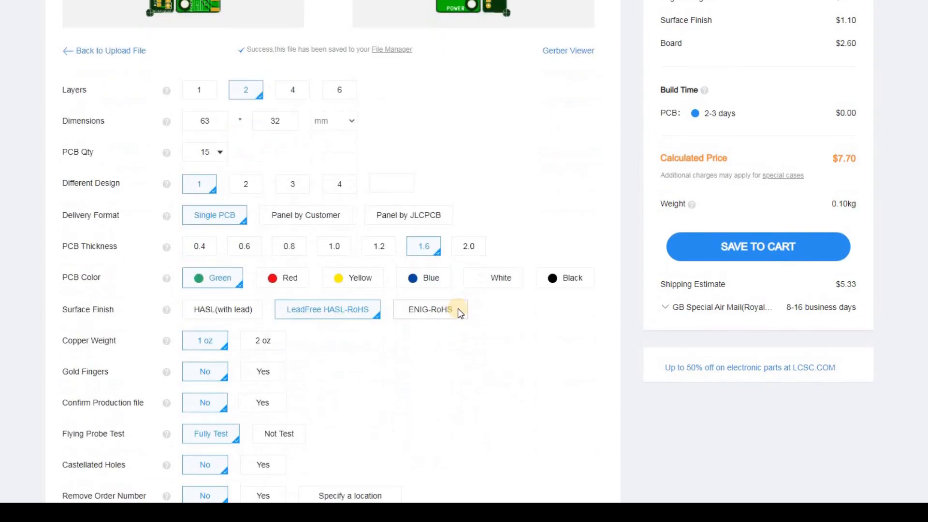
pyautogui.scroll(-3)
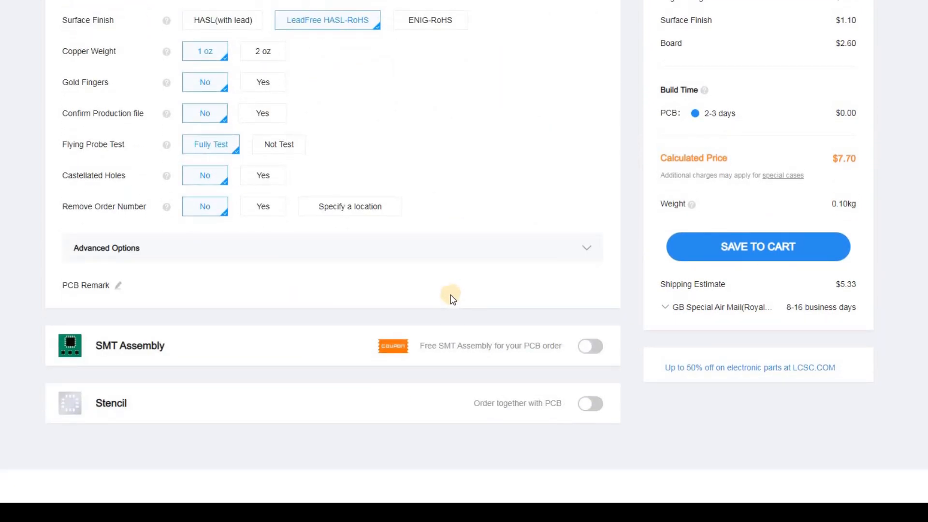
pyautogui.scroll(-3)
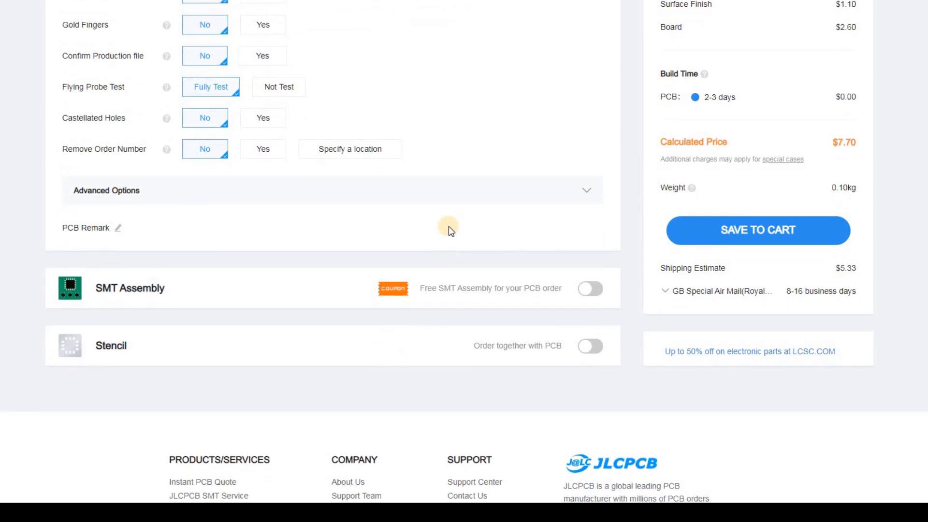
pyautogui.moveTo(589, 289)
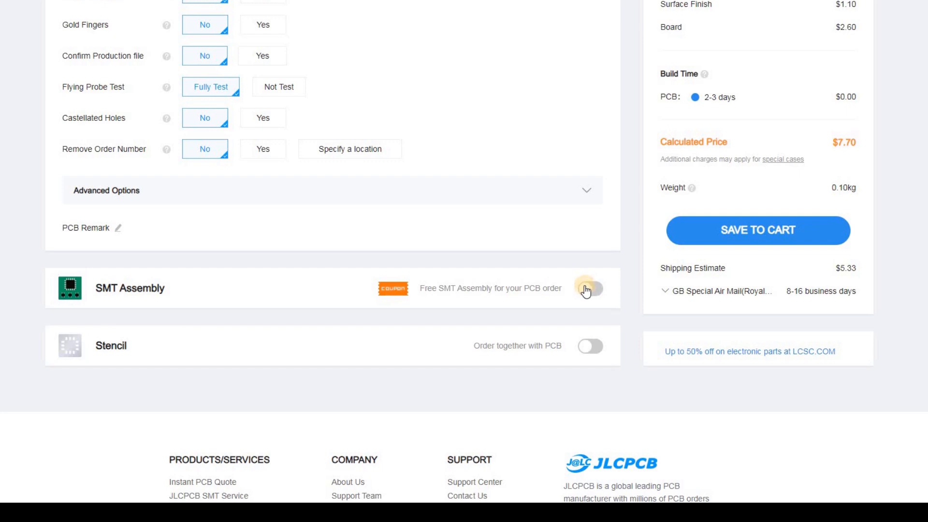
# Enable SMT Assembly on the order with the top side assembled.
pyautogui.click(589, 289)
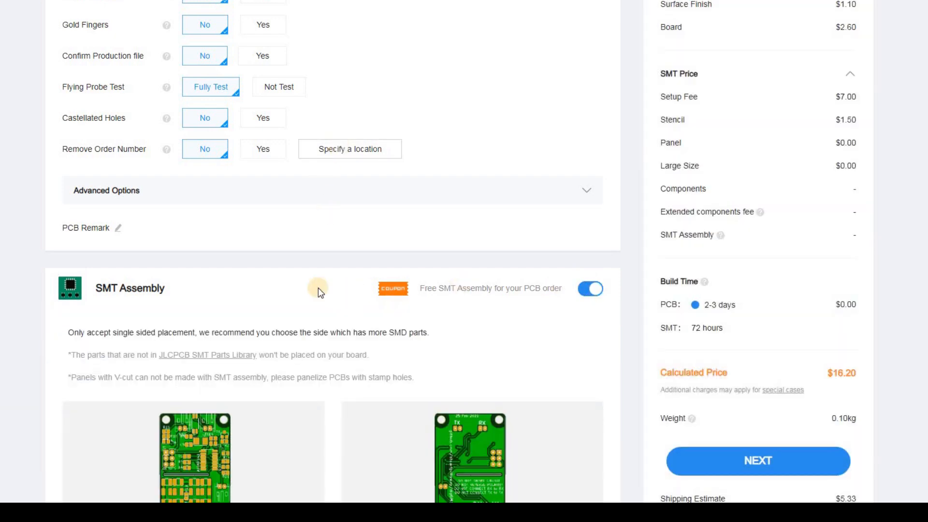
pyautogui.scroll(-3)
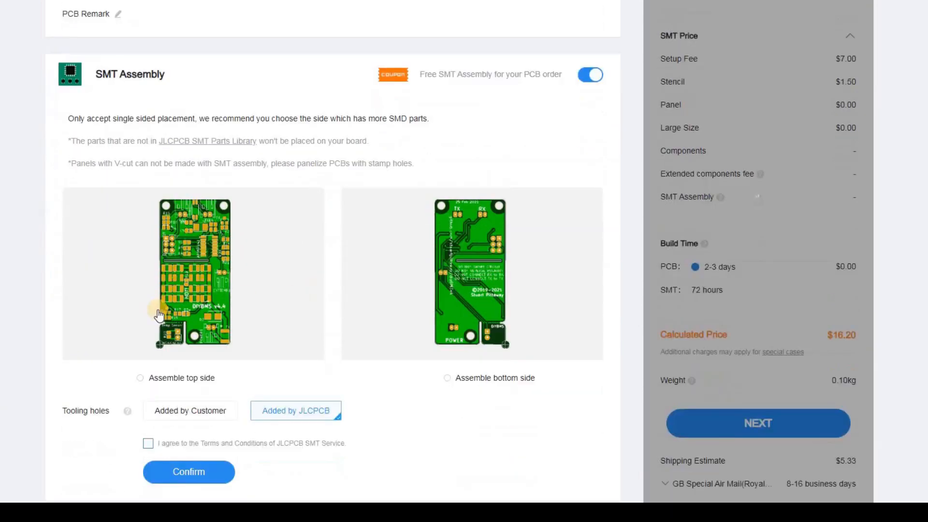
pyautogui.scroll(-3)
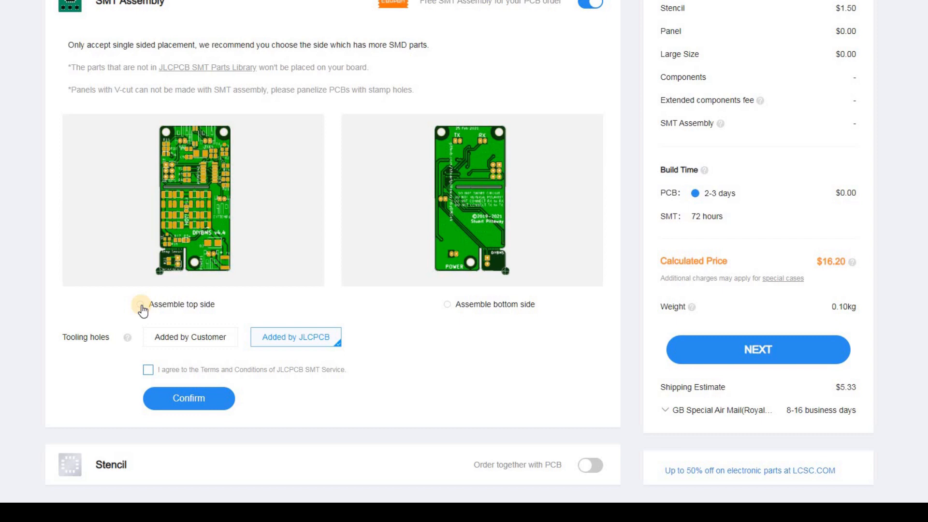
pyautogui.click(143, 304)
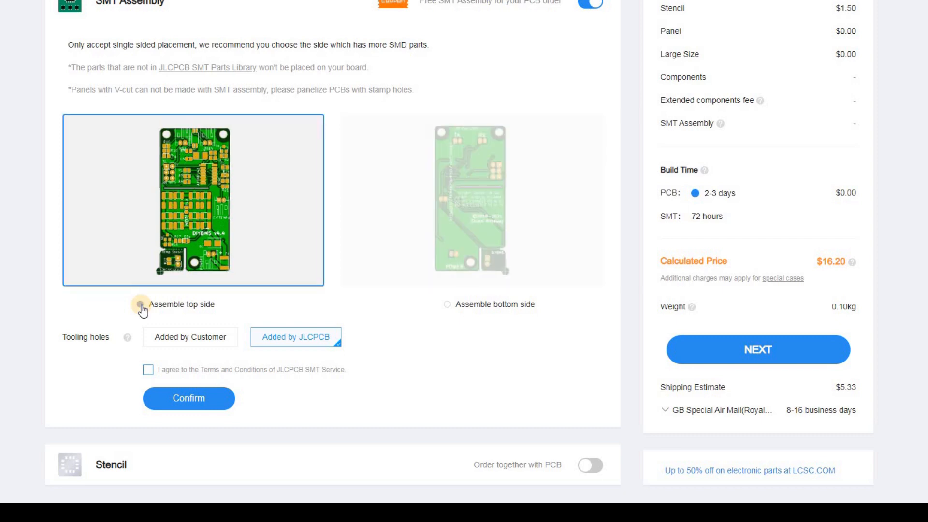
pyautogui.click(142, 304)
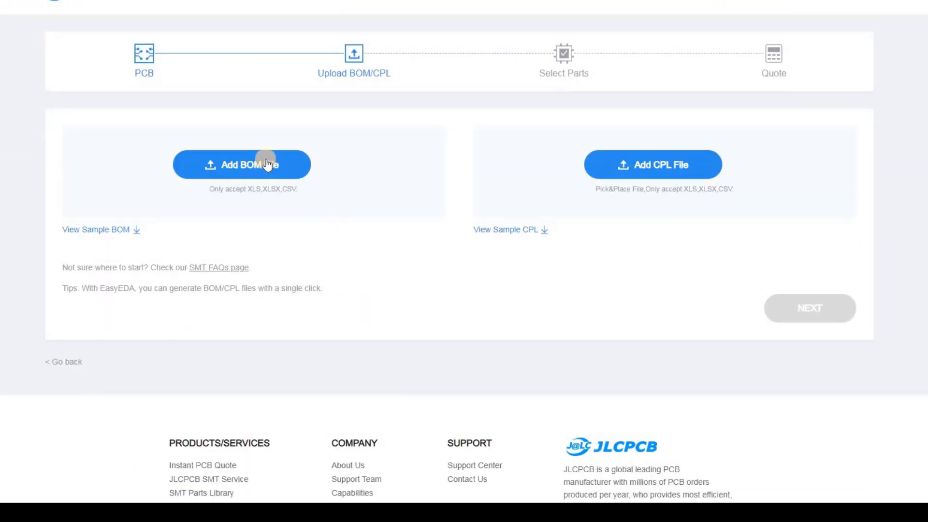
# Upload ModuleV440_bom_jlc.csv as the BOM and ModuleV440_cpl_jlc.csv as the CPL file.
pyautogui.click(242, 164)
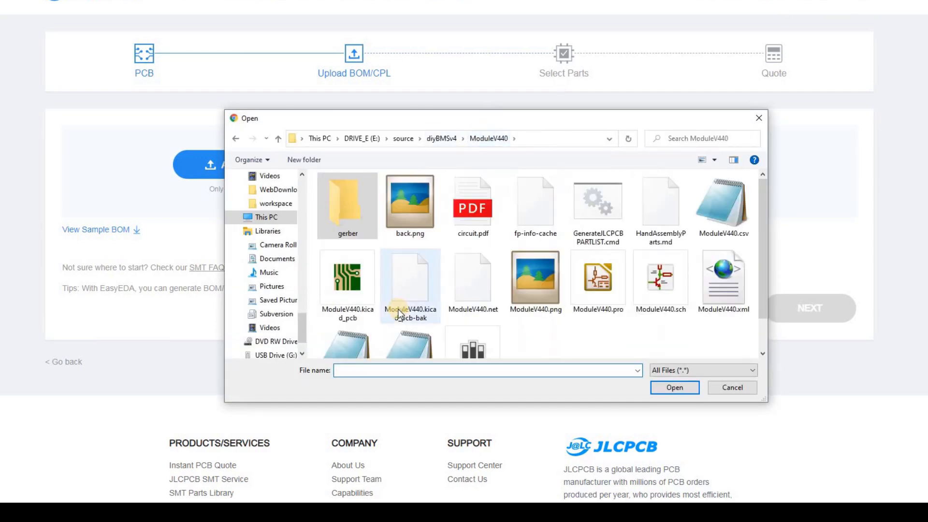
pyautogui.scroll(-3)
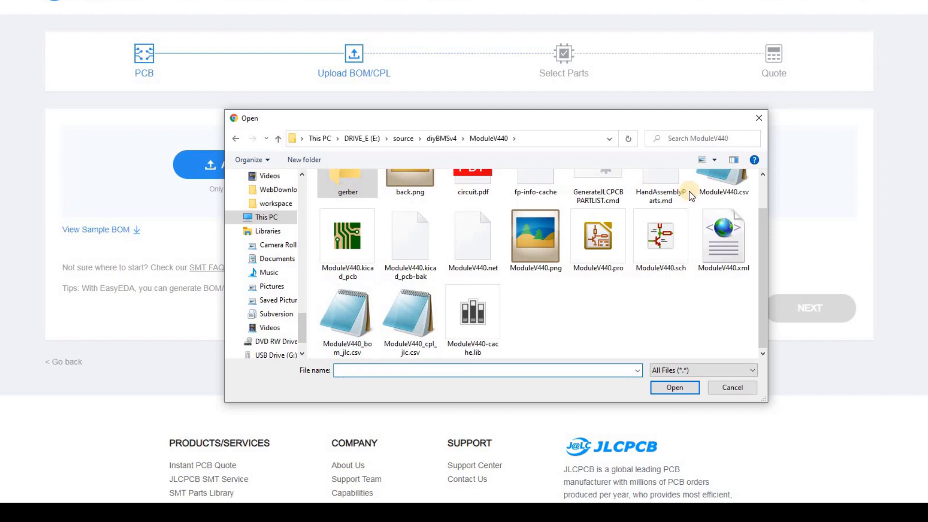
pyautogui.click(731, 387)
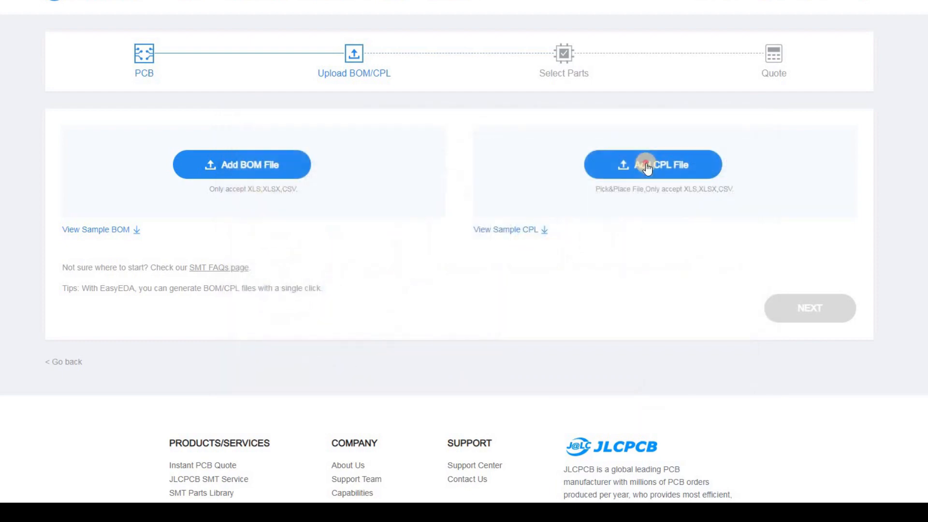
pyautogui.click(653, 164)
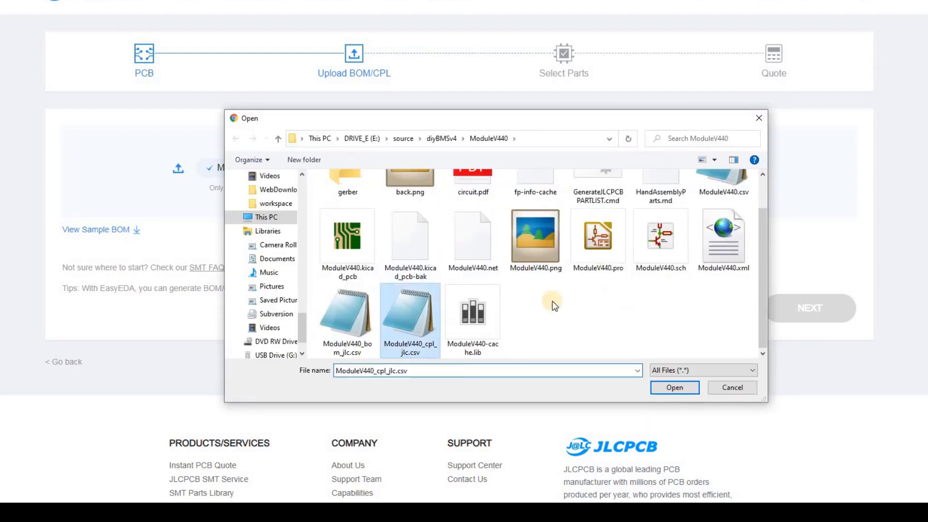
pyautogui.click(674, 387)
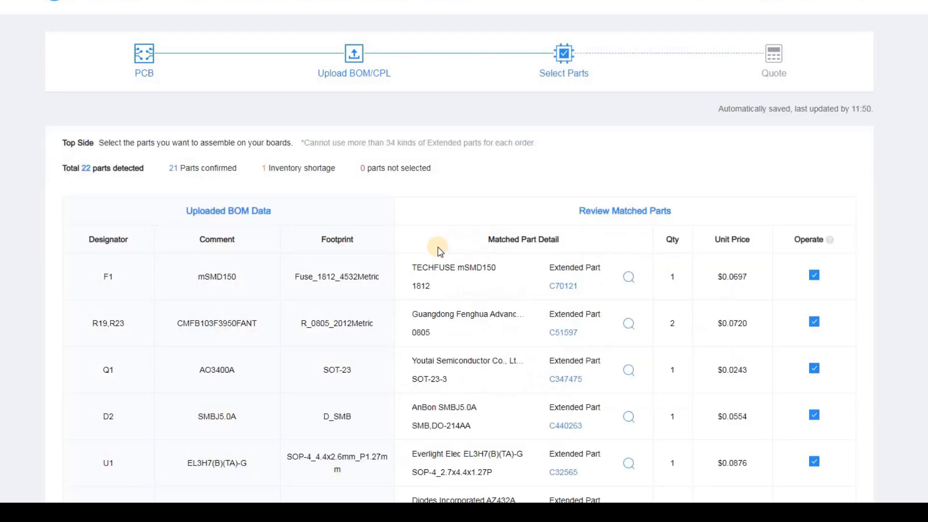
# Review the matched parts table including the ATTINY841 shortage and continue to placement review.
pyautogui.scroll(-3)
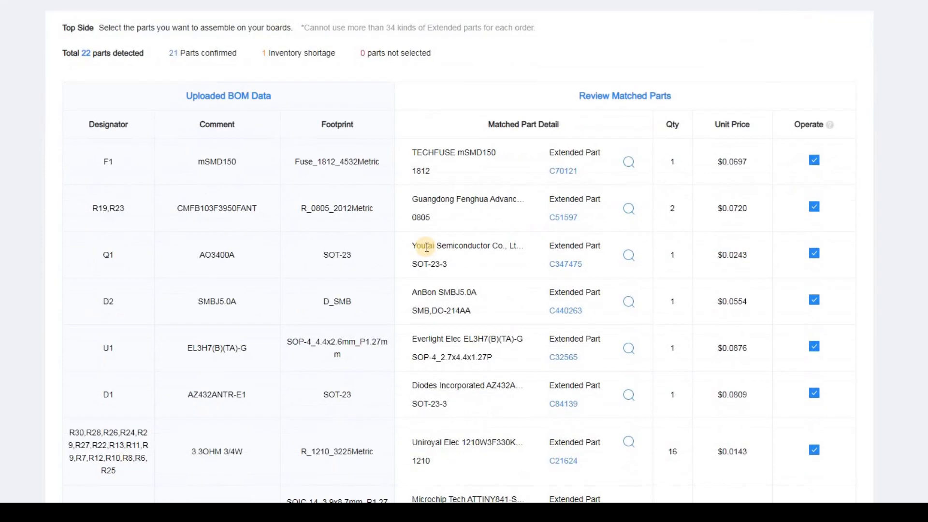
pyautogui.scroll(-3)
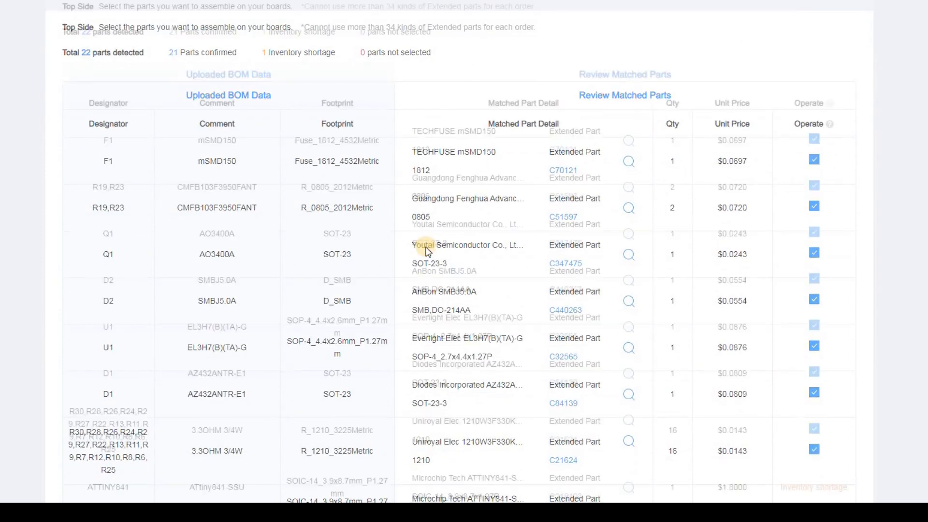
pyautogui.scroll(-3)
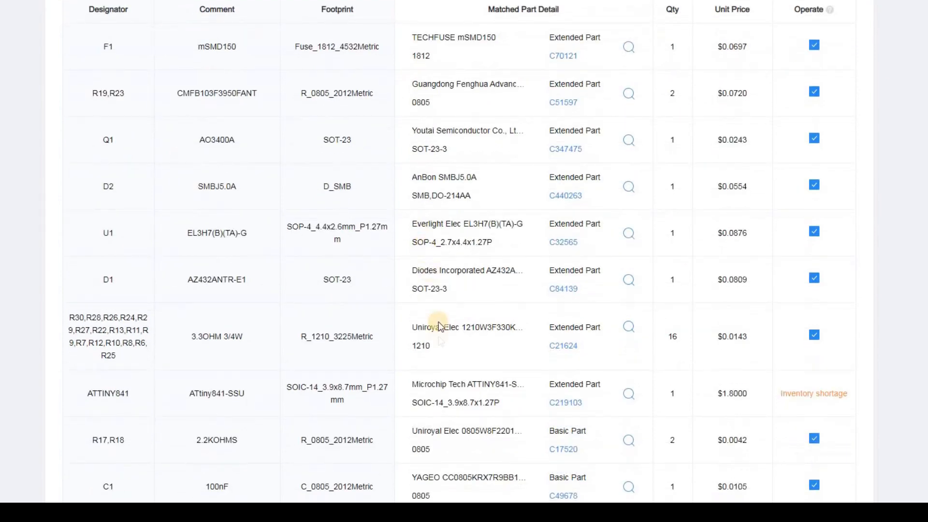
pyautogui.scroll(-3)
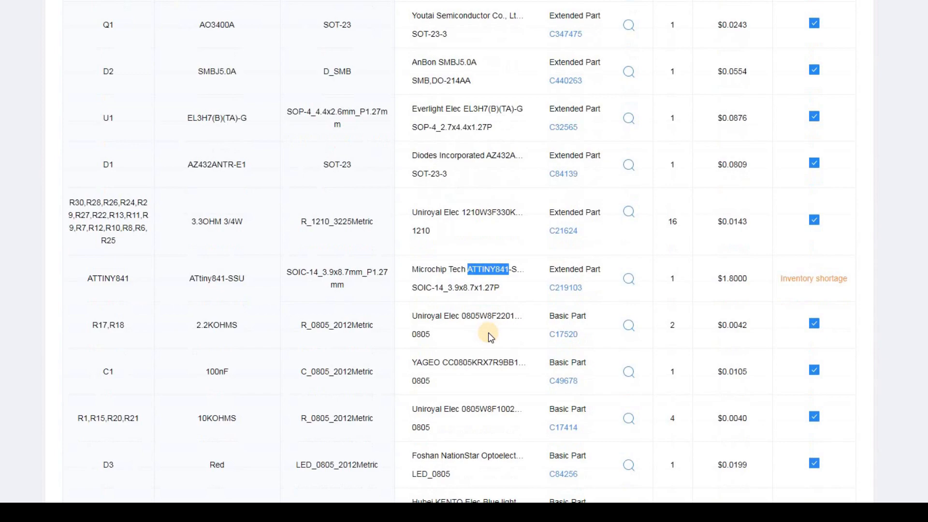
pyautogui.scroll(-3)
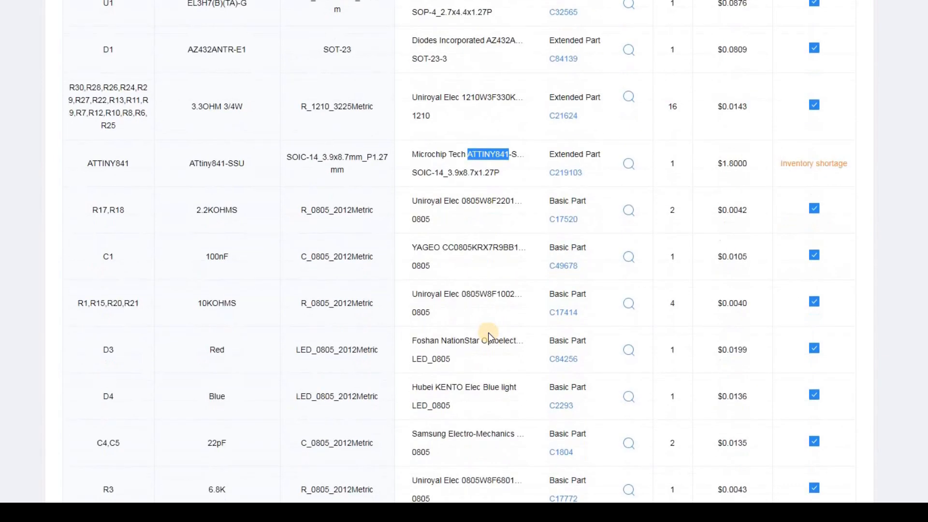
pyautogui.scroll(-3)
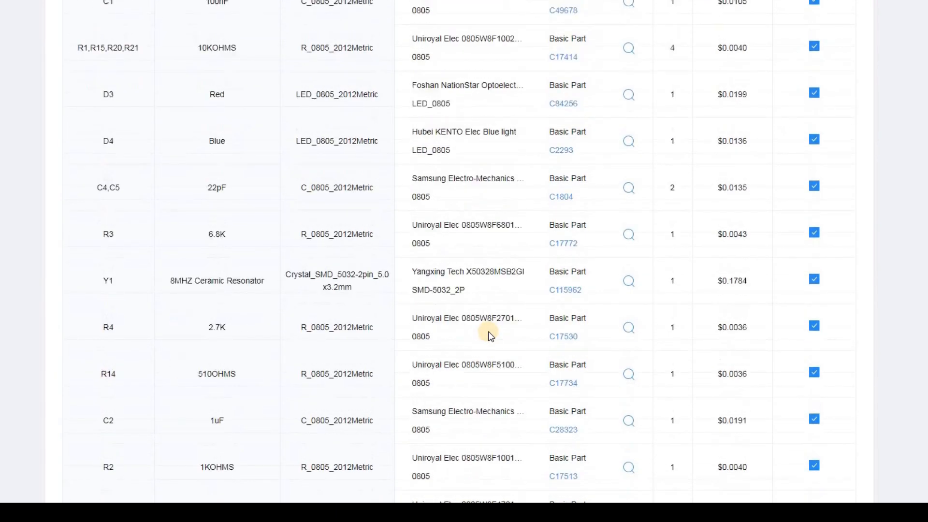
pyautogui.scroll(-3)
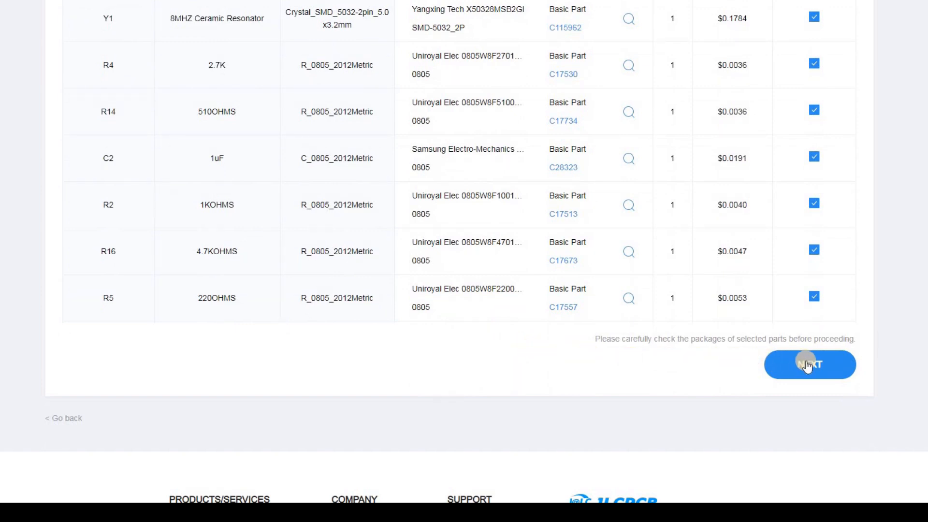
pyautogui.click(808, 365)
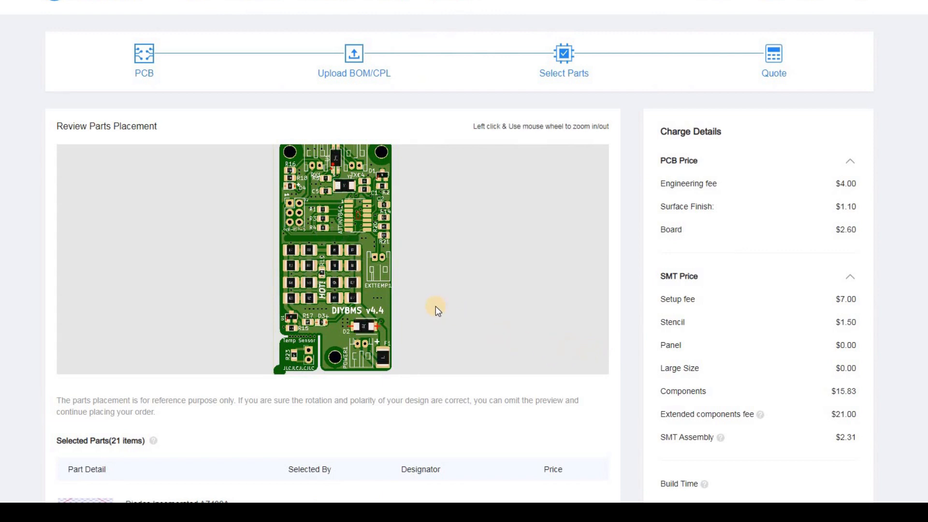
pyautogui.moveTo(399, 296)
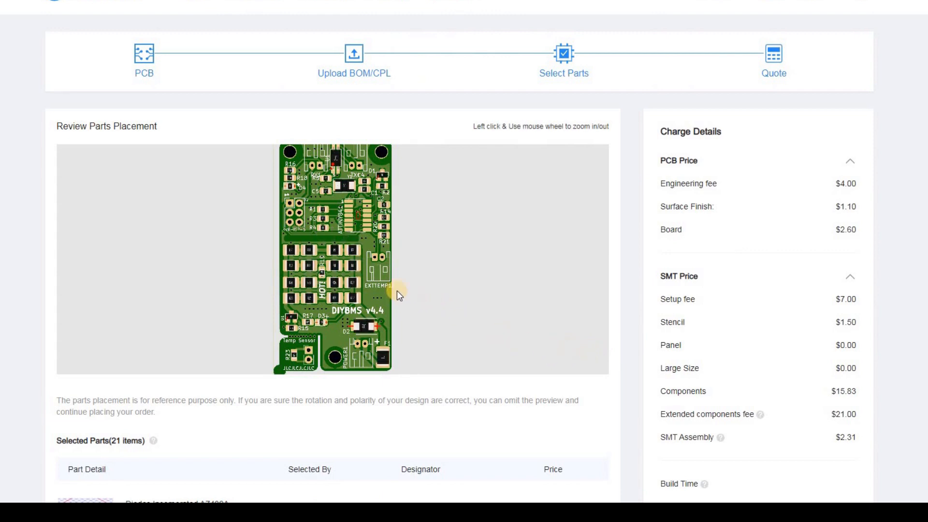
pyautogui.moveTo(385, 284)
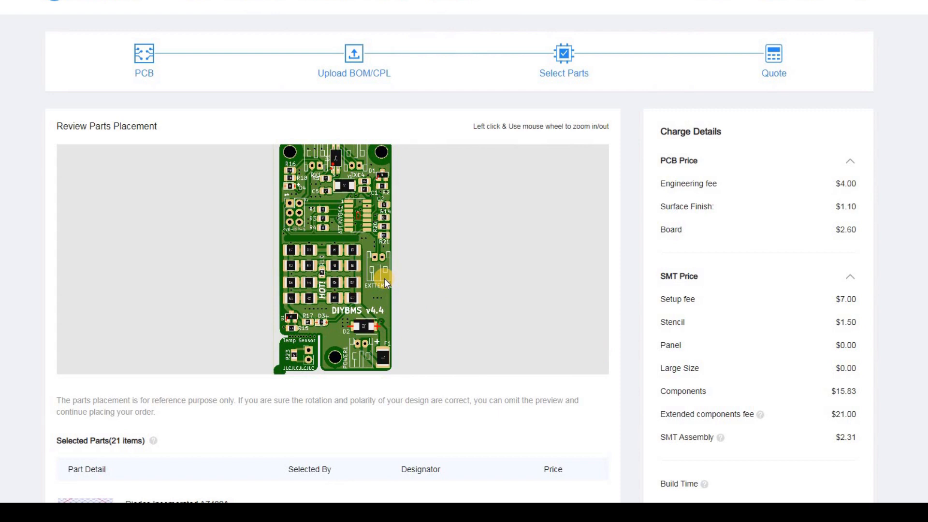
pyautogui.scroll(3)
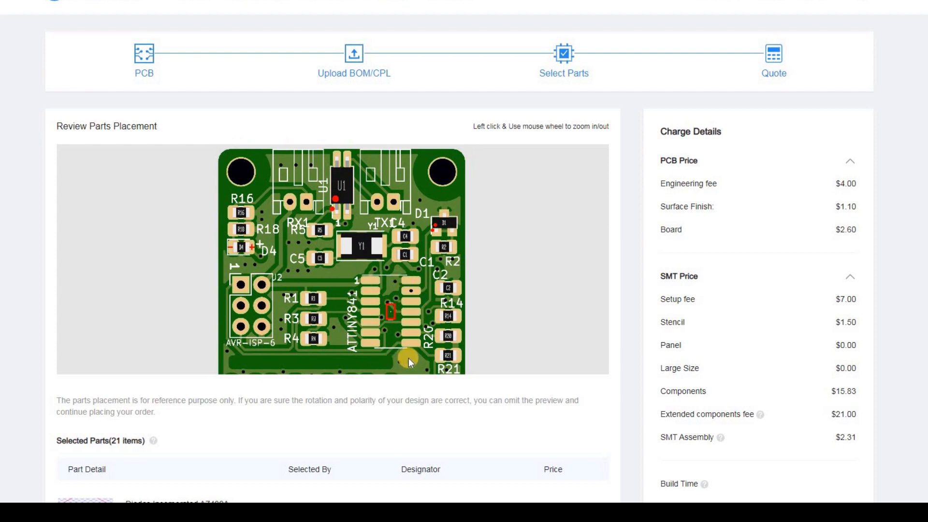
pyautogui.moveTo(385, 219)
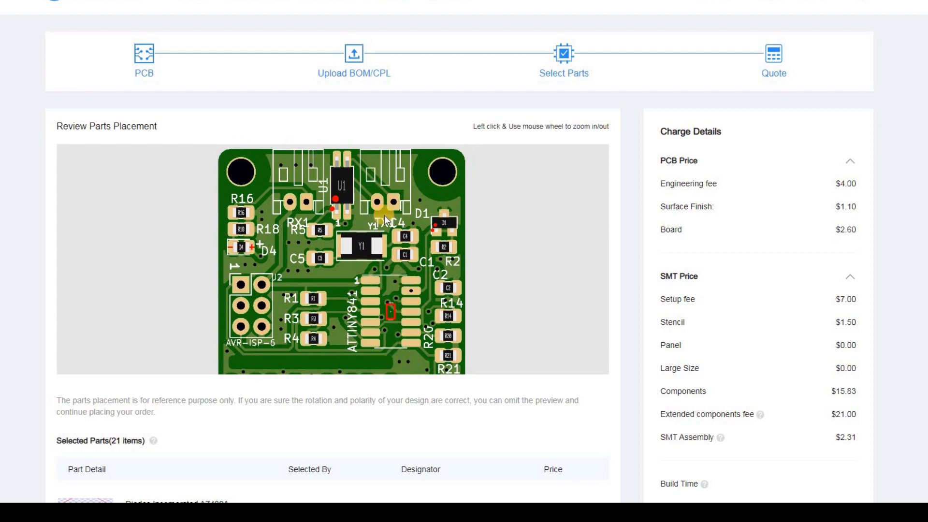
pyautogui.moveTo(421, 309)
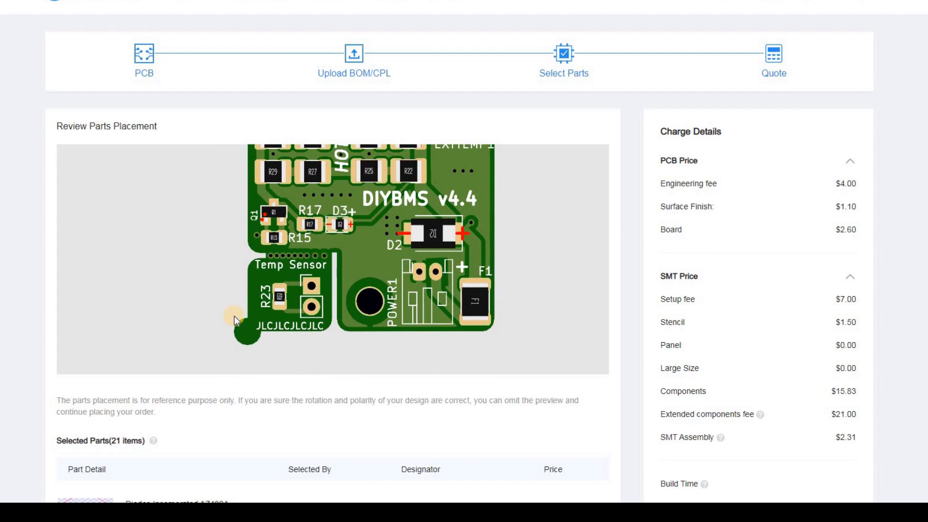
pyautogui.moveTo(353, 412)
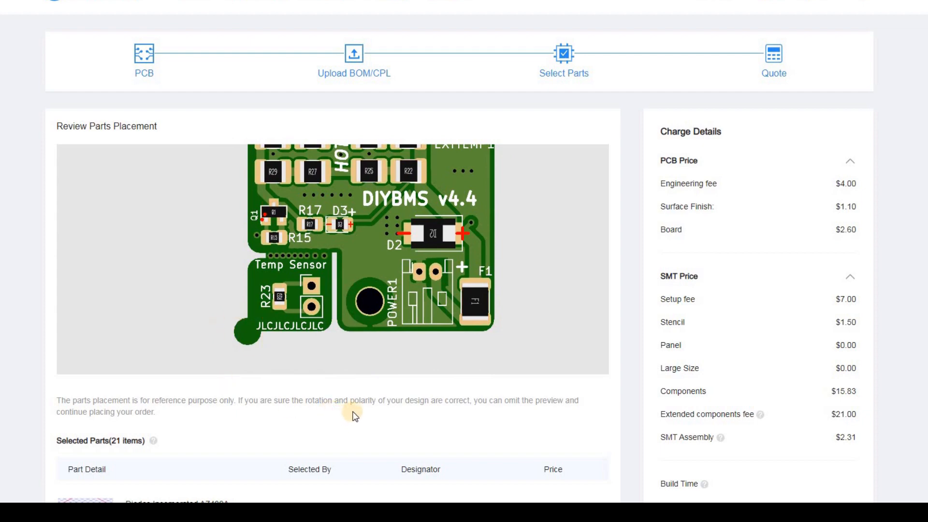
pyautogui.scroll(-3)
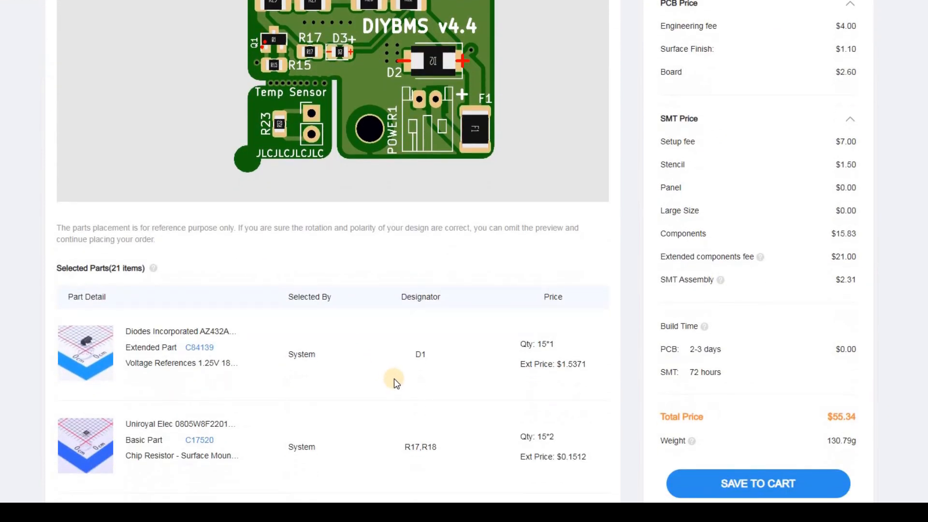
pyautogui.scroll(-3)
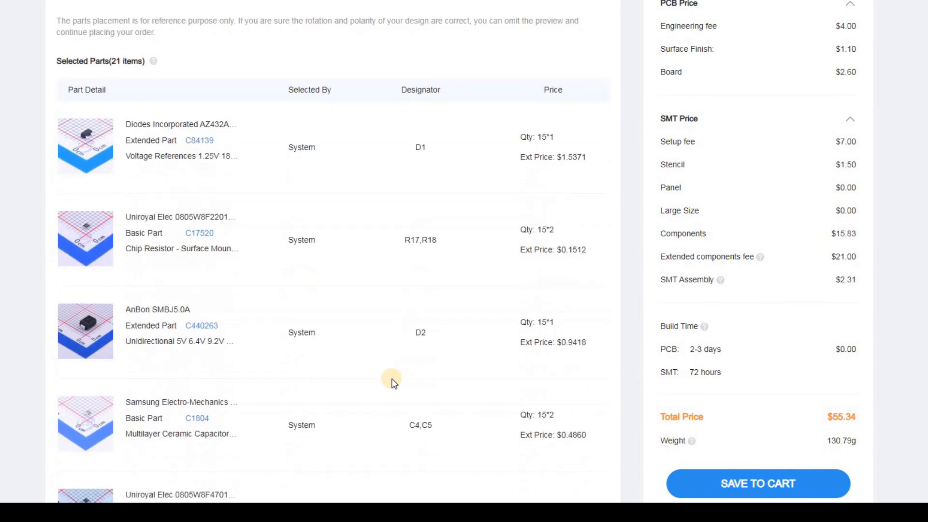
pyautogui.scroll(-3)
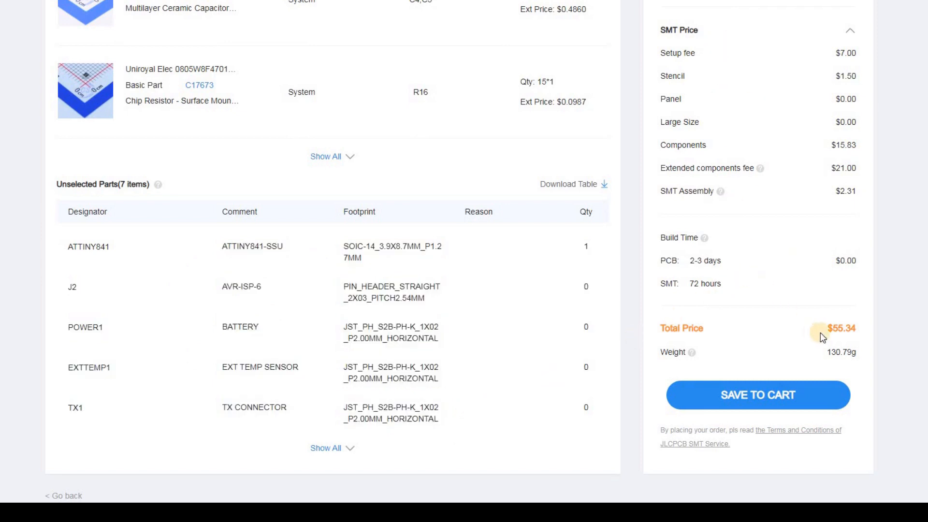
pyautogui.doubleClick(841, 327)
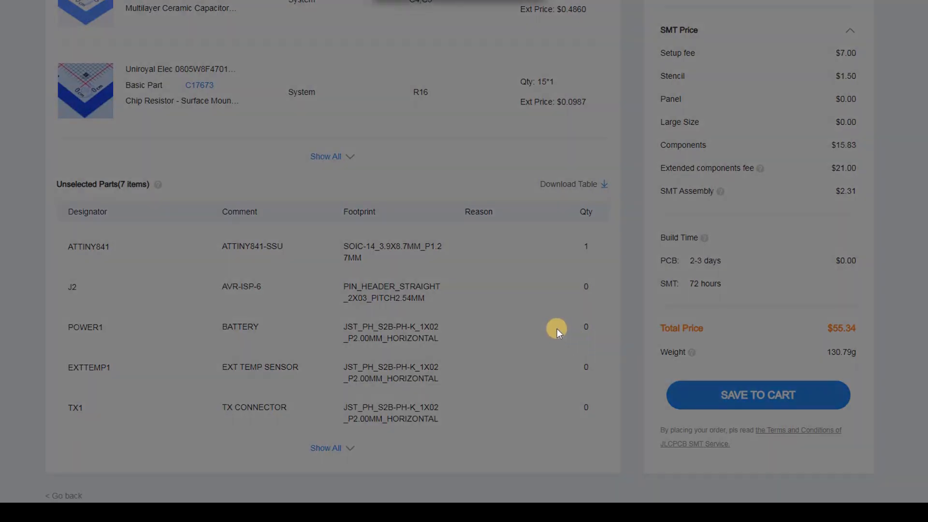
# Add the assembly order to the cart and delete the older gerber_Y43 entry.
pyautogui.click(757, 395)
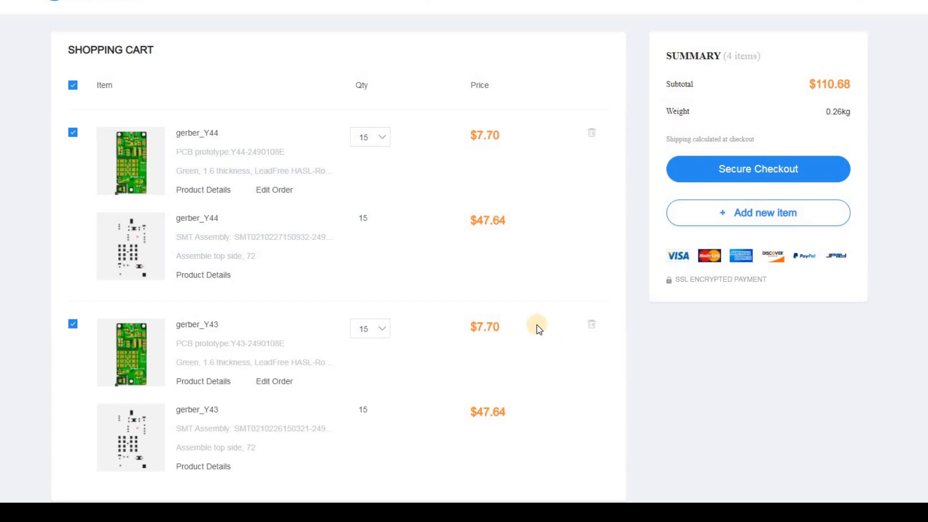
pyautogui.moveTo(451, 326)
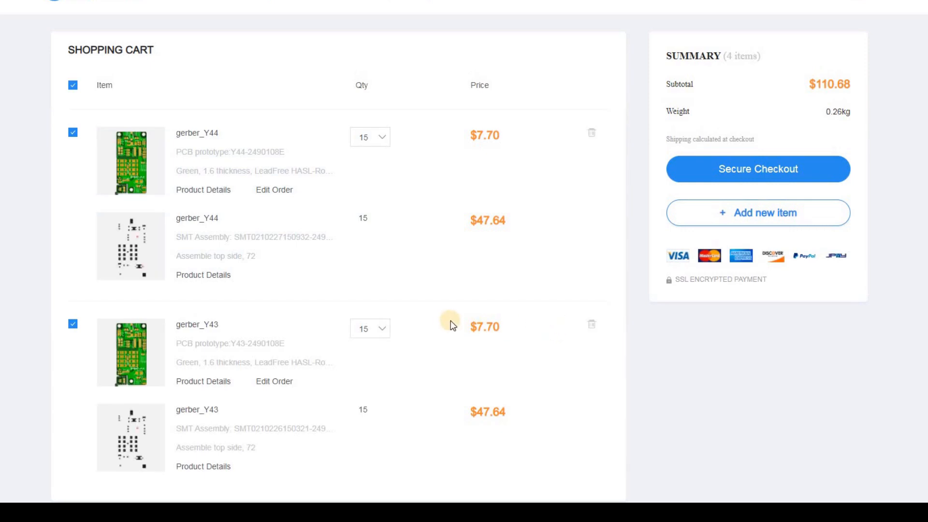
pyautogui.moveTo(587, 325)
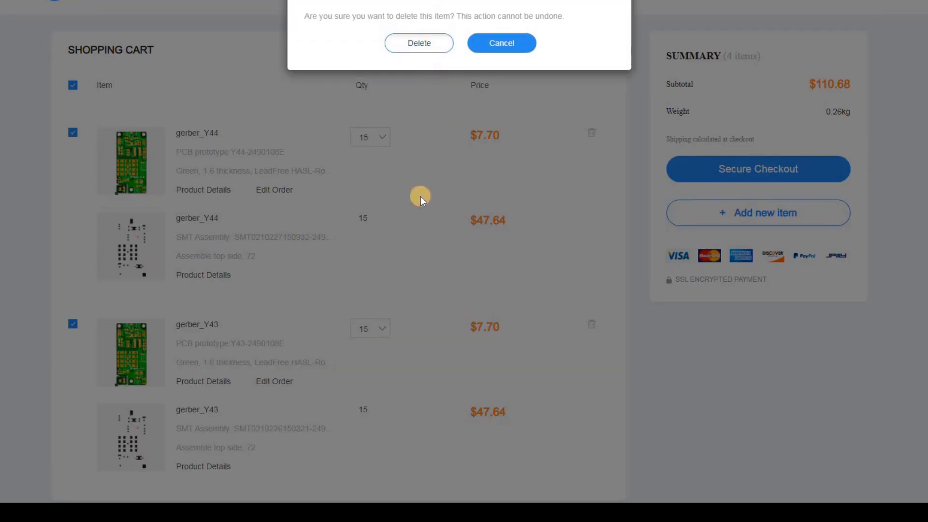
pyautogui.click(418, 43)
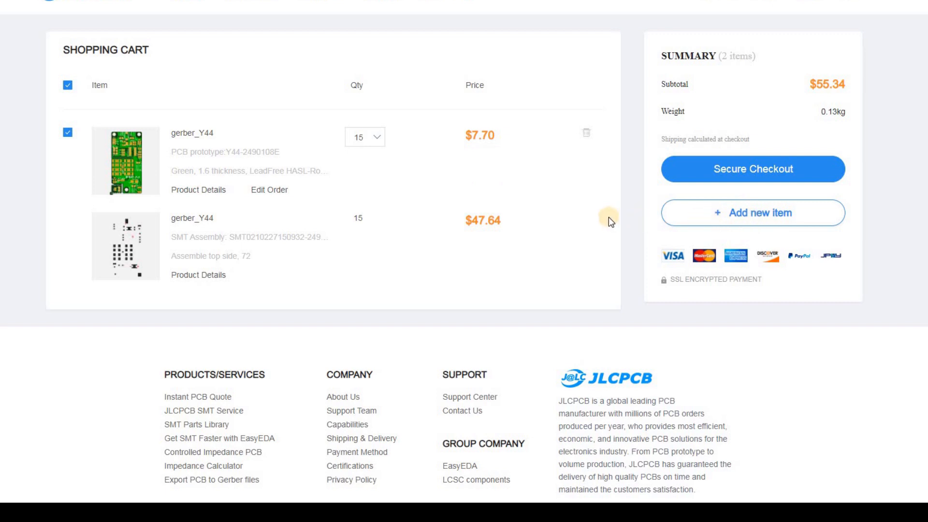
pyautogui.moveTo(602, 217)
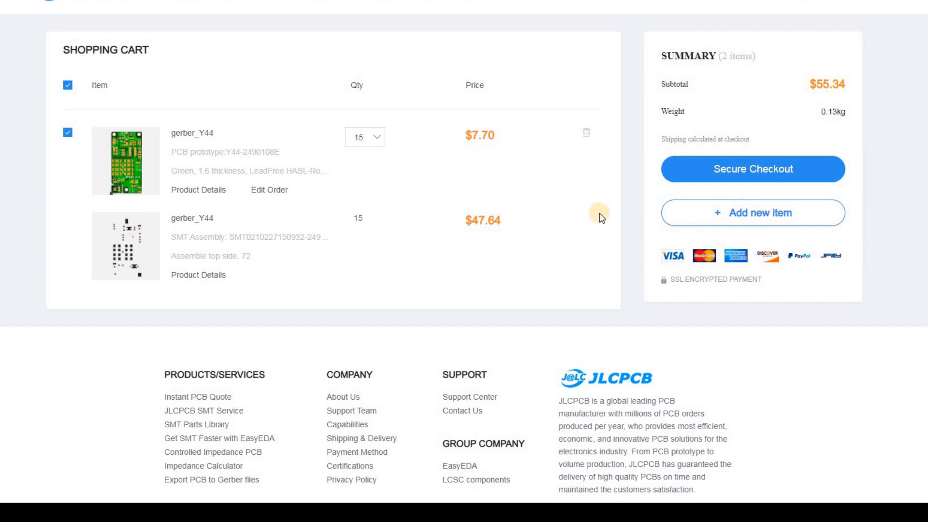
pyautogui.moveTo(675, 186)
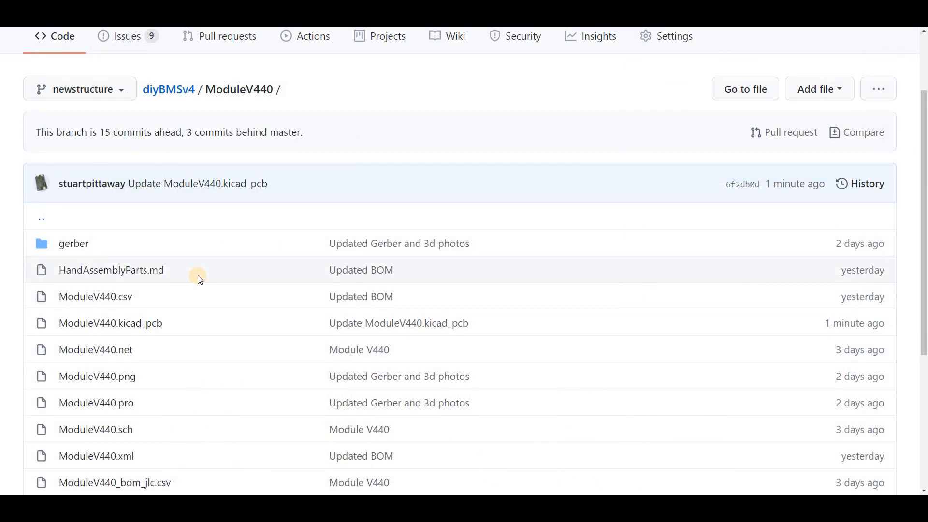
pyautogui.moveTo(176, 275)
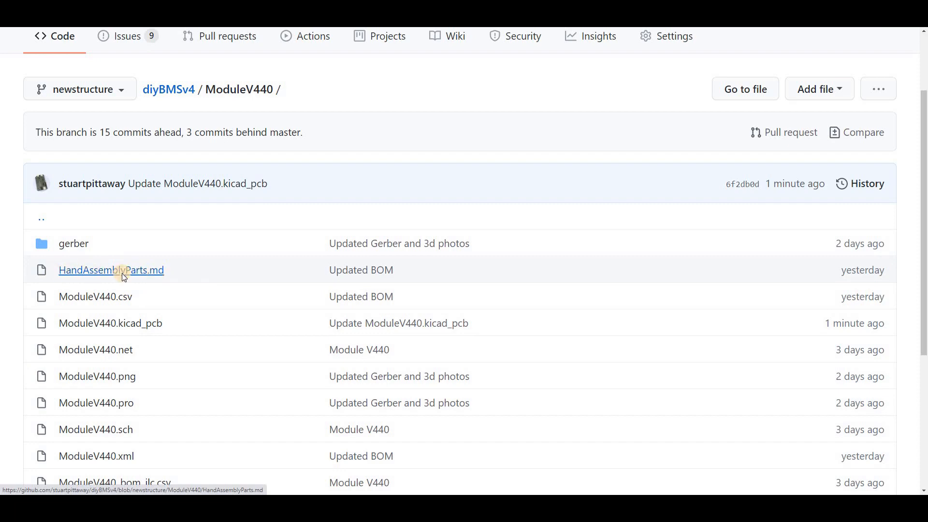
# View HandAssemblyParts.md and its LCSCStockCode column, then follow the amzn.to link for JST cables.
pyautogui.click(111, 270)
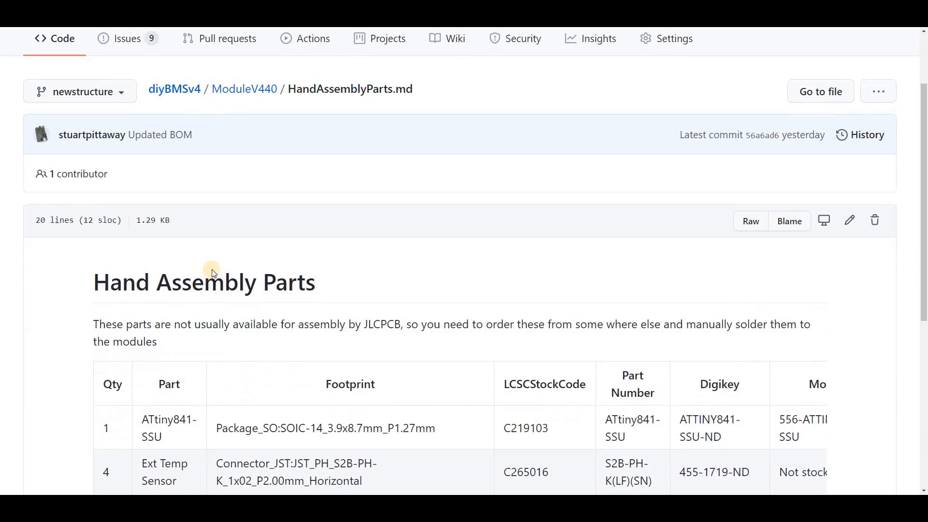
pyautogui.scroll(-3)
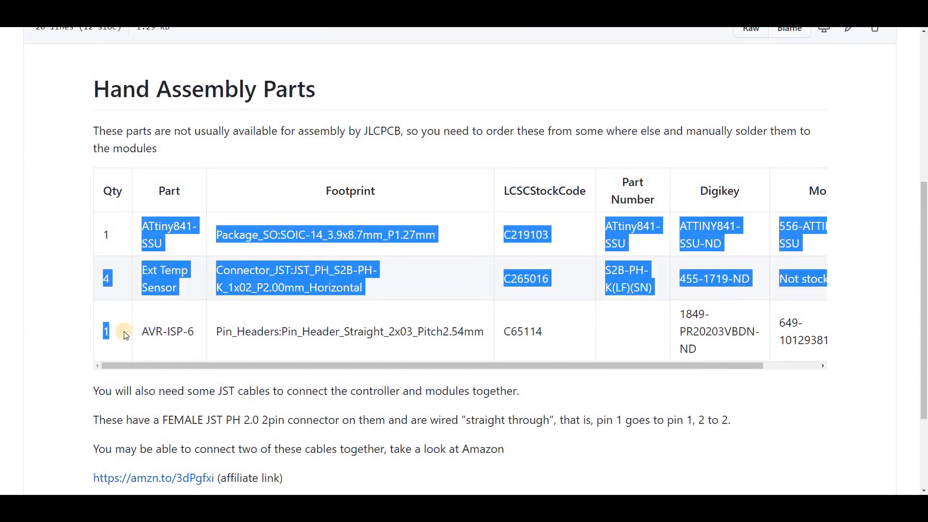
pyautogui.click(193, 370)
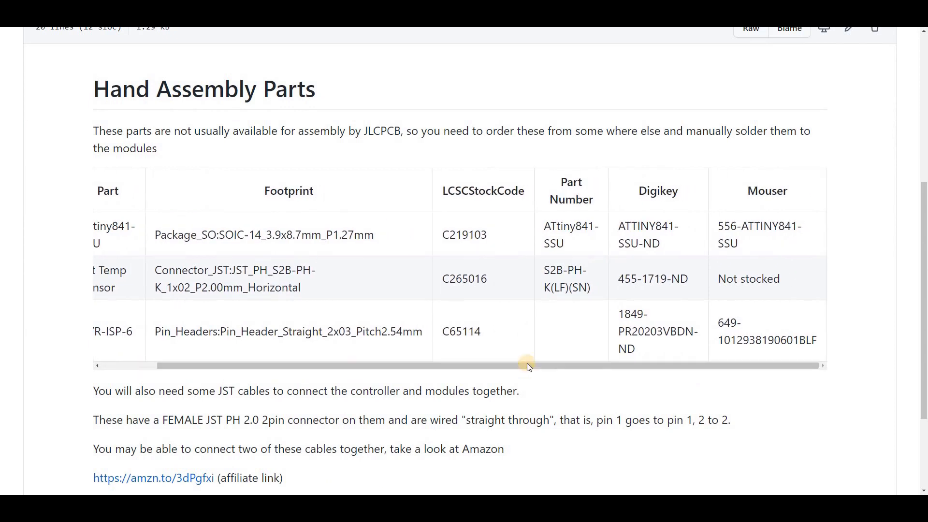
pyautogui.moveTo(497, 190)
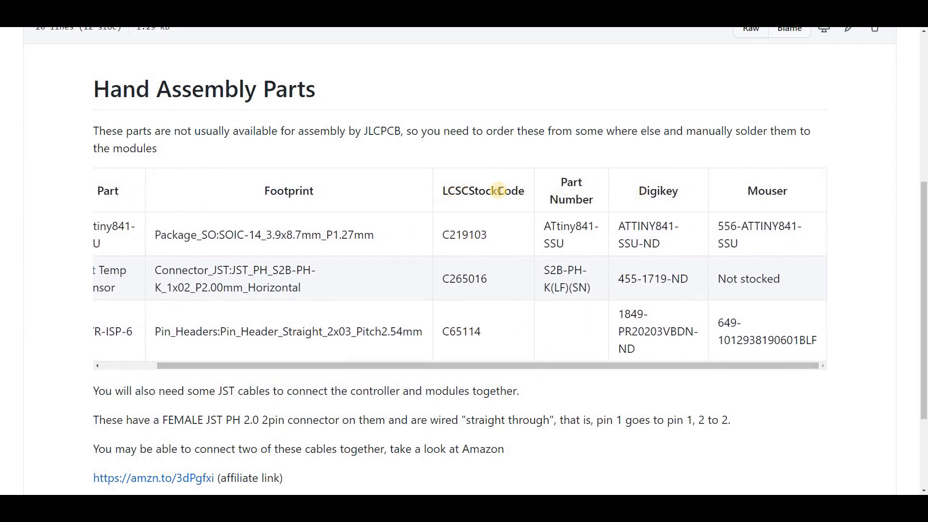
pyautogui.doubleClick(483, 191)
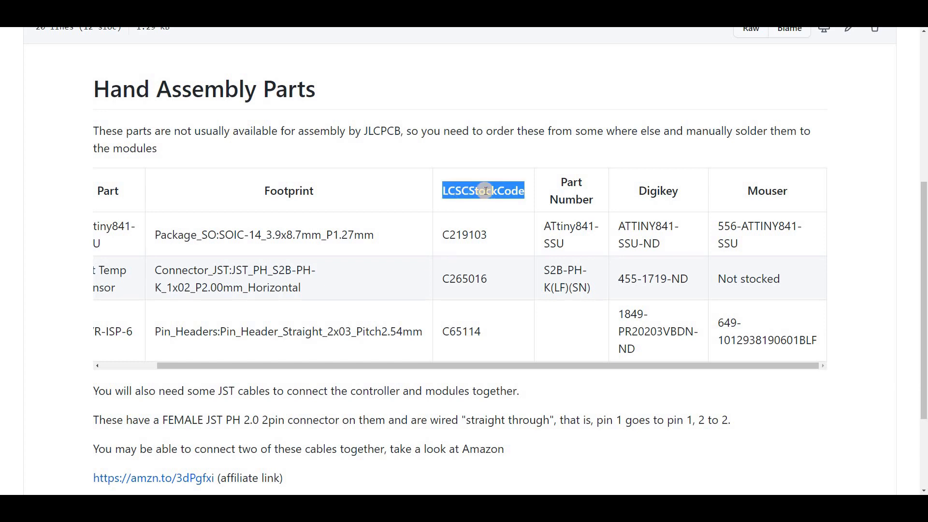
pyautogui.moveTo(639, 200)
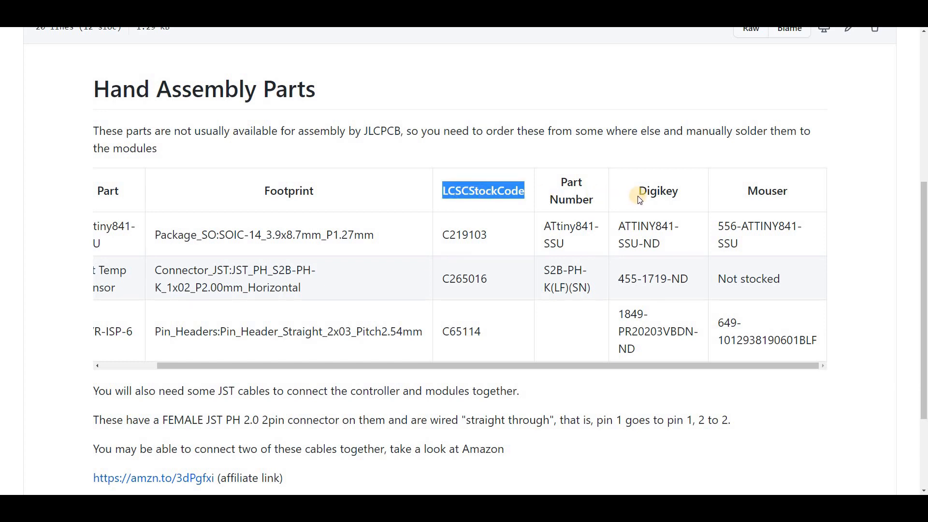
pyautogui.moveTo(642, 194)
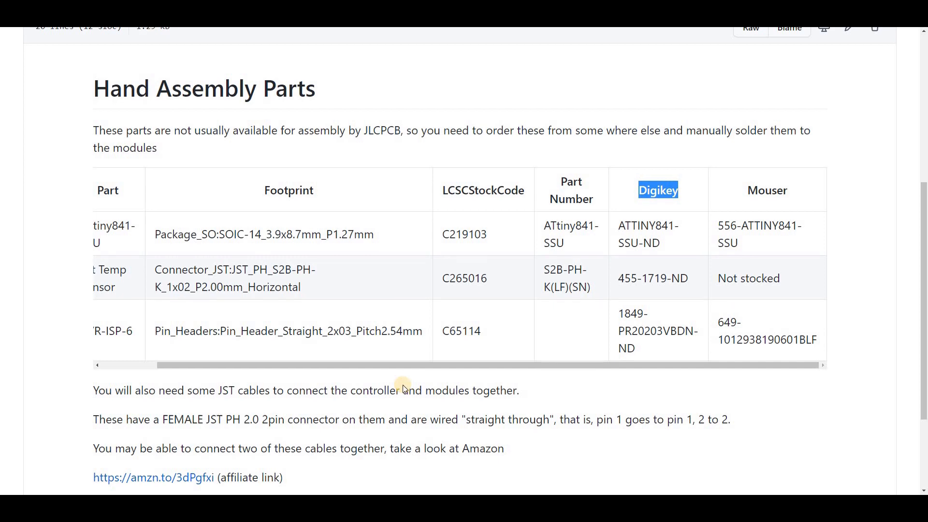
pyautogui.scroll(-3)
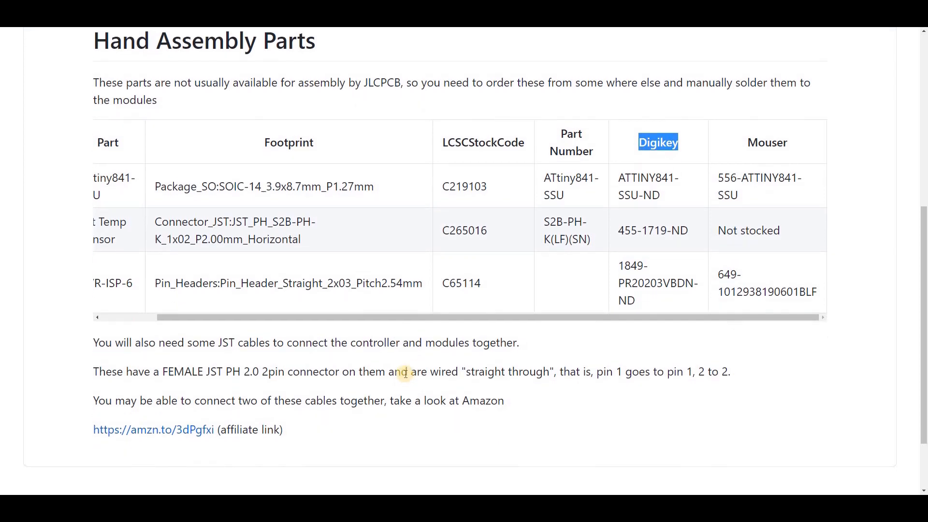
pyautogui.moveTo(334, 374)
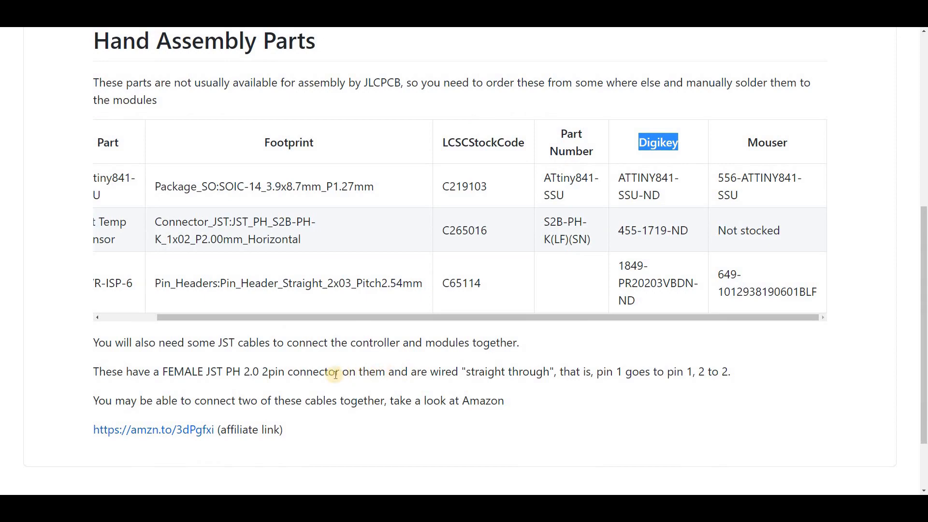
pyautogui.moveTo(187, 429)
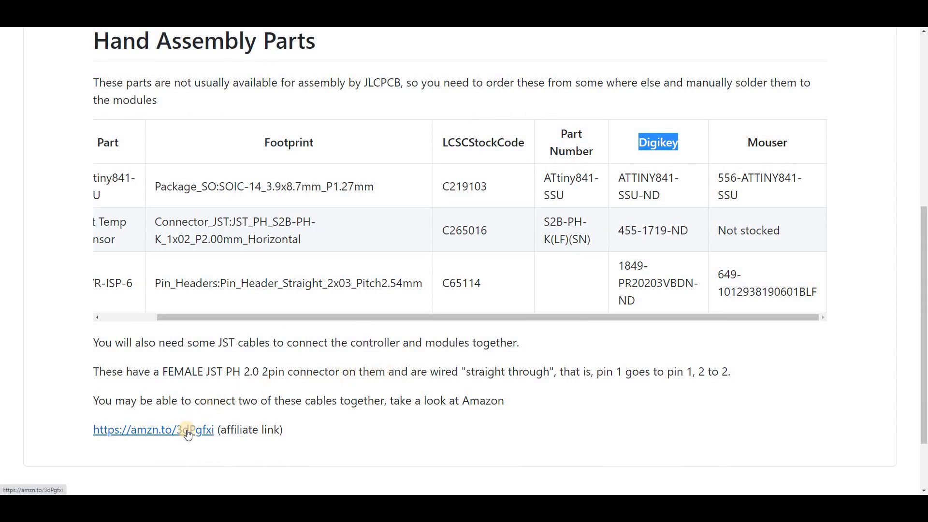
pyautogui.click(153, 429)
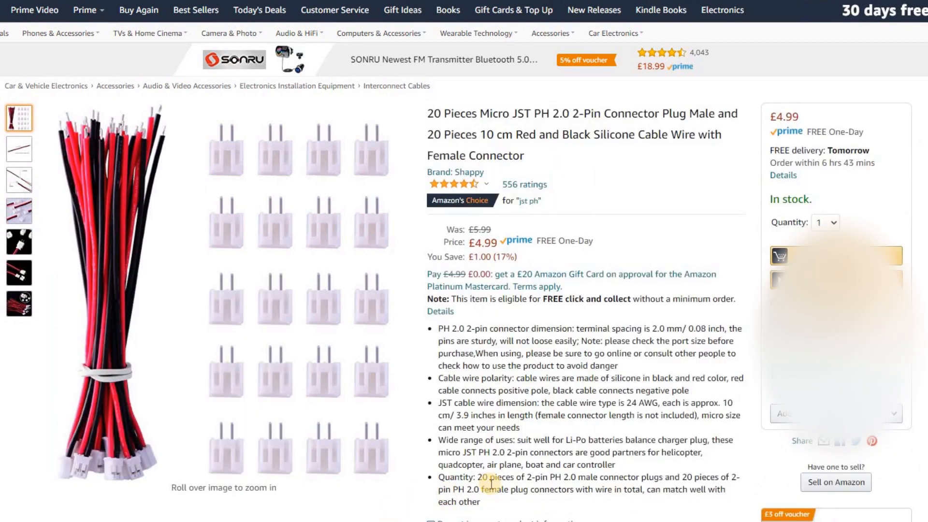
# View the listing's close-up and JST PH2.0 versus JST1.25mm comparison photos.
pyautogui.scroll(-3)
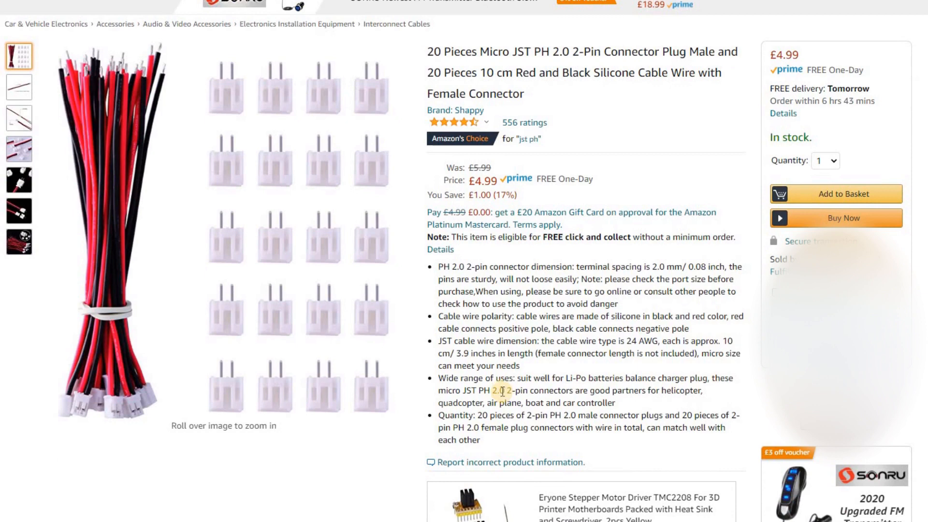
pyautogui.click(19, 211)
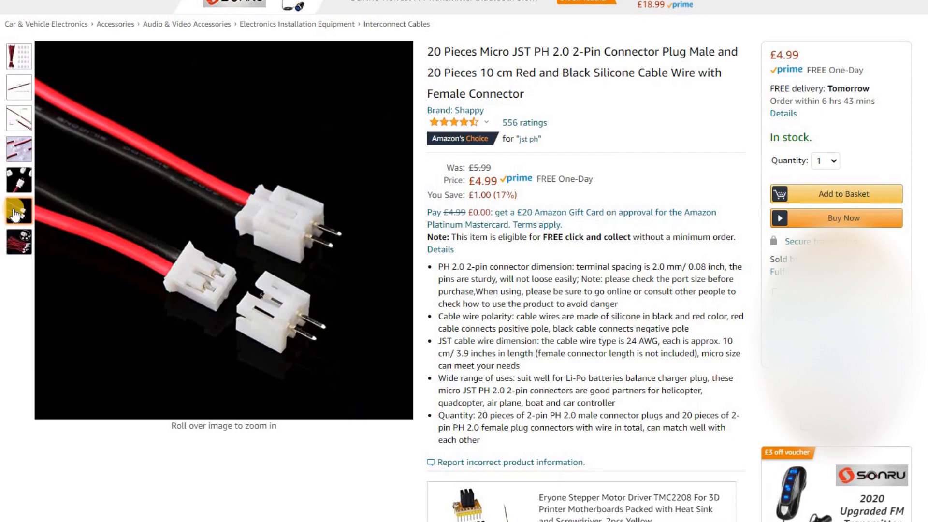
pyautogui.click(20, 180)
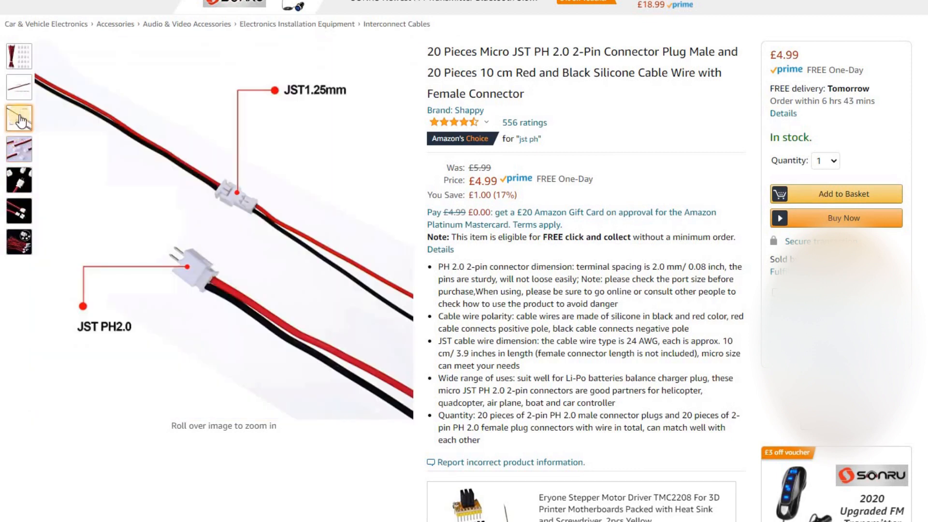
pyautogui.click(19, 87)
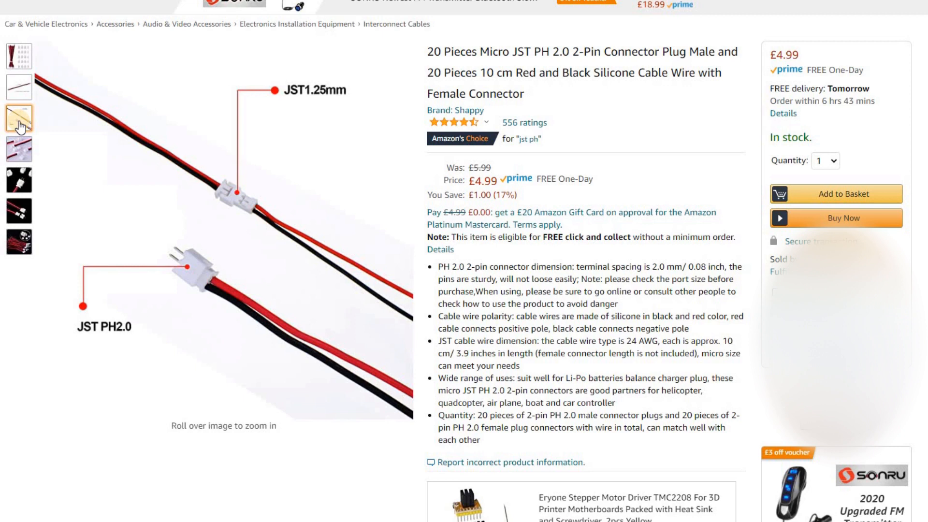
pyautogui.moveTo(19, 85)
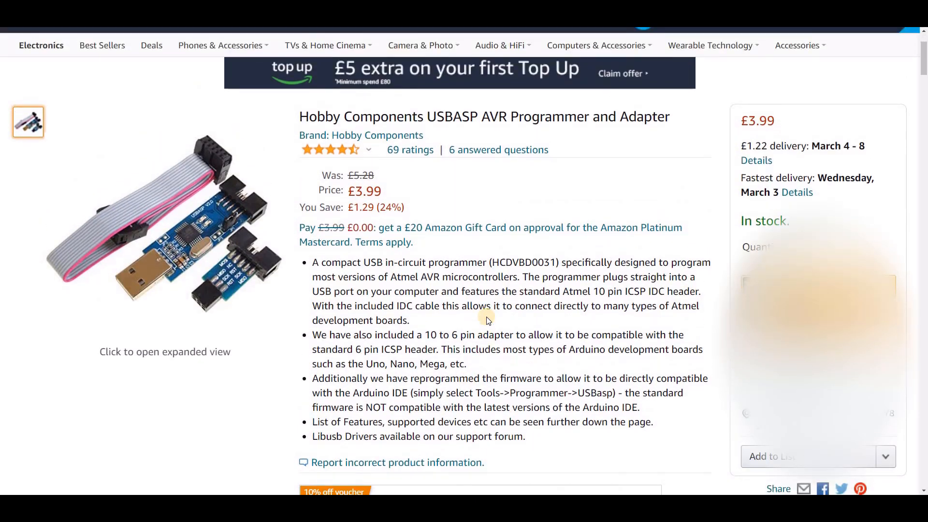
# Scroll through the Hobby Components USBASP AVR Programmer listing.
pyautogui.scroll(-3)
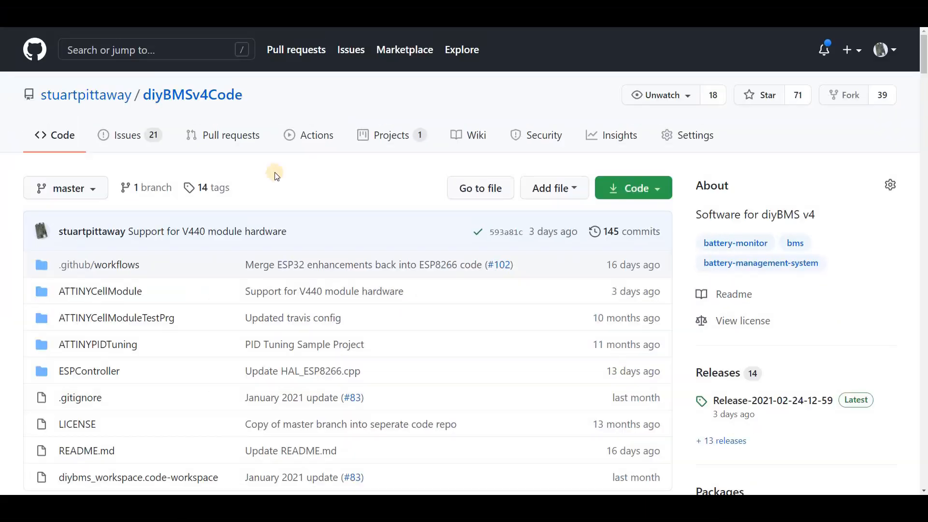
pyautogui.moveTo(291, 105)
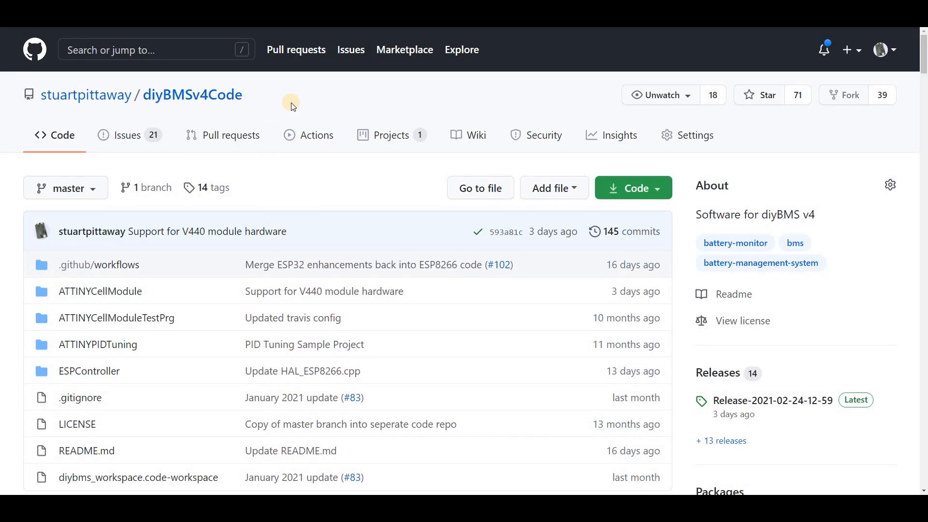
pyautogui.moveTo(248, 103)
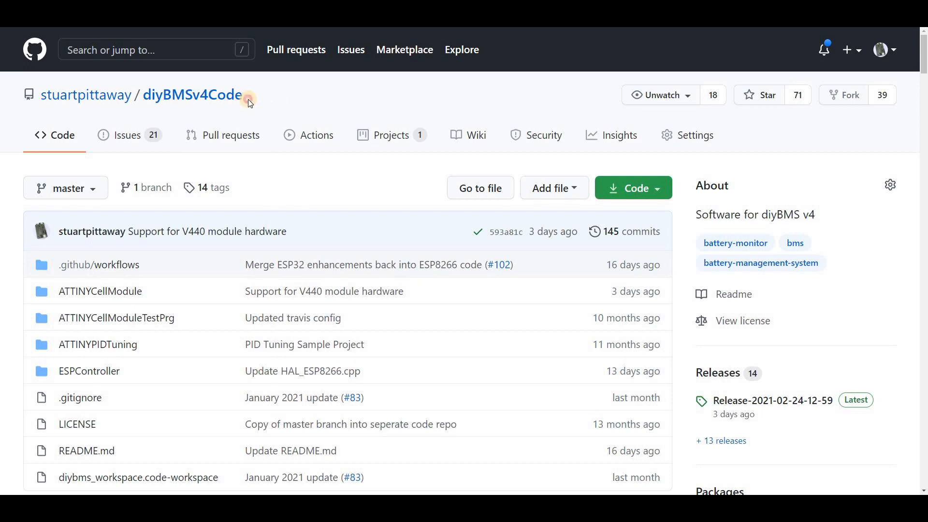
pyautogui.moveTo(284, 109)
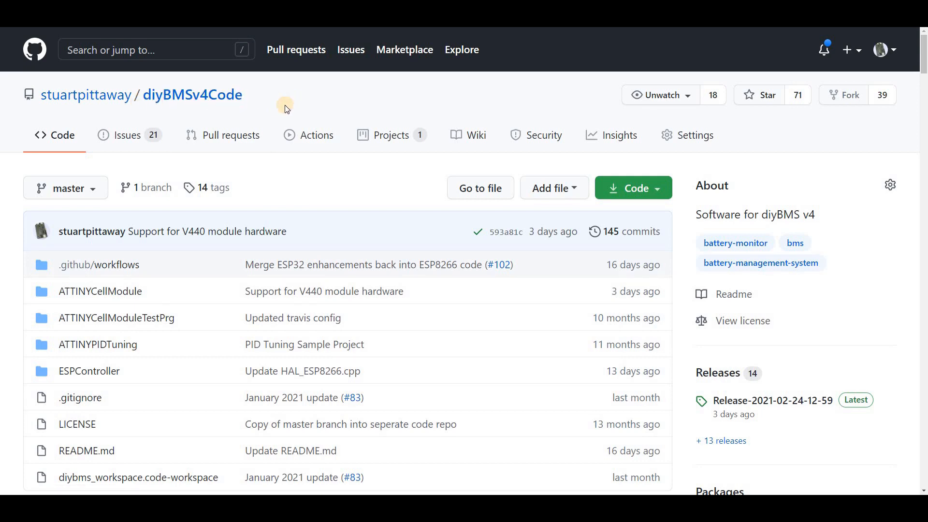
pyautogui.moveTo(289, 176)
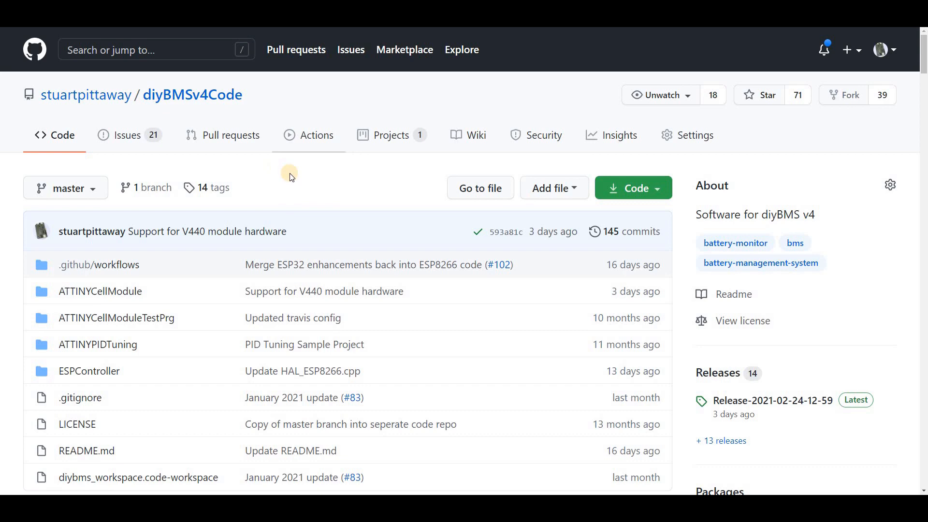
pyautogui.moveTo(305, 238)
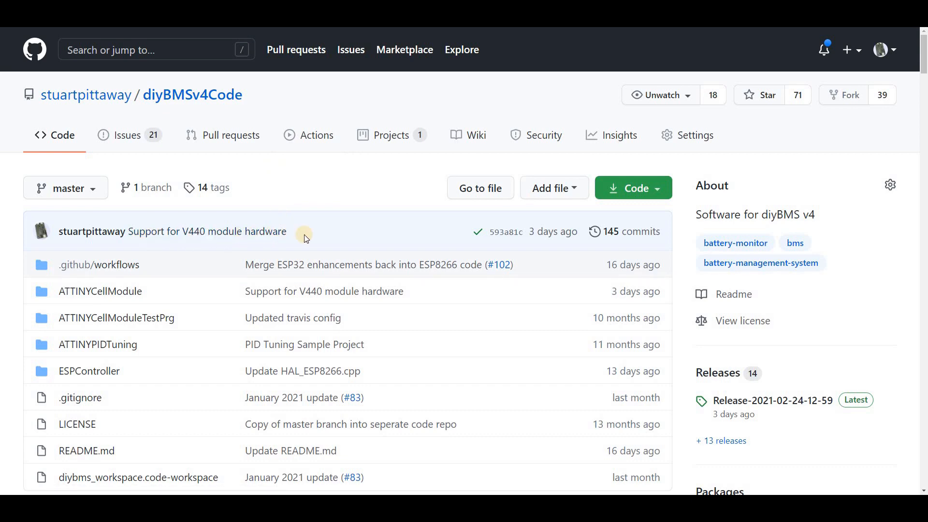
pyautogui.moveTo(325, 234)
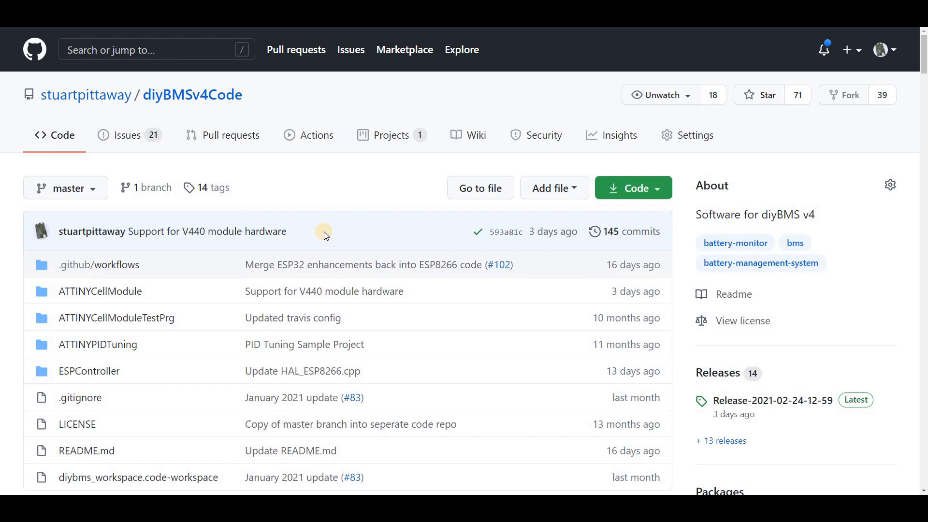
pyautogui.scroll(-3)
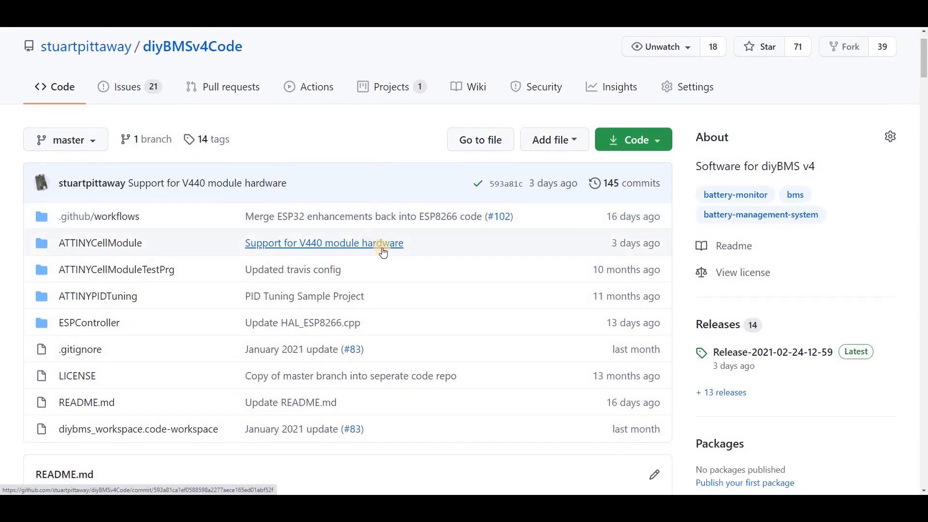
pyautogui.moveTo(557, 265)
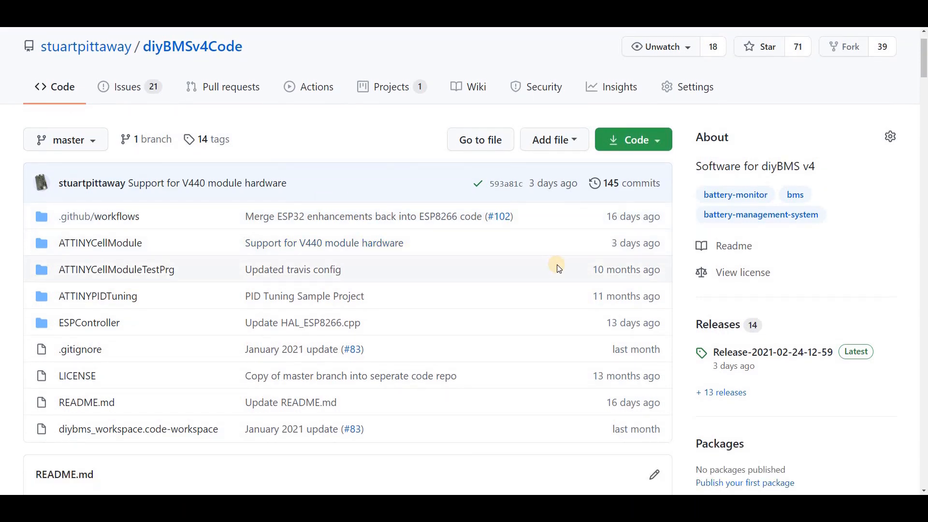
pyautogui.moveTo(231, 38)
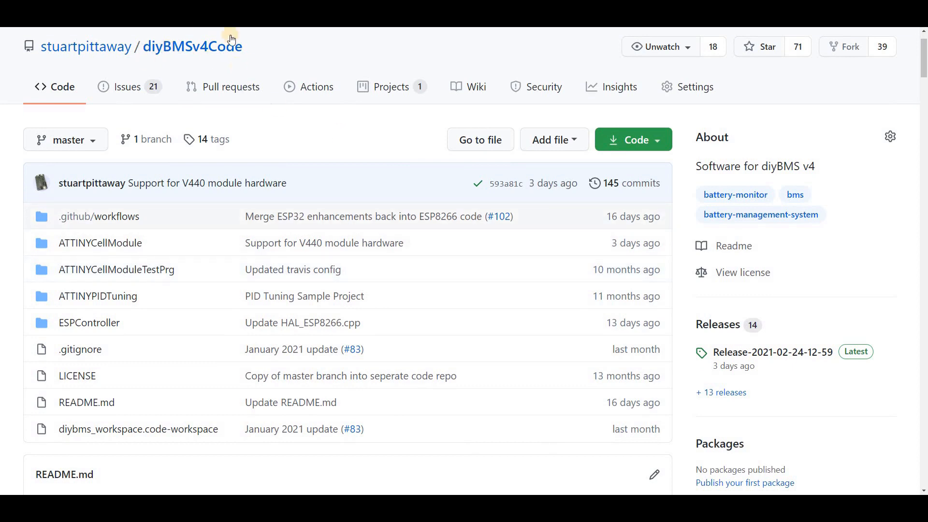
pyautogui.moveTo(742, 272)
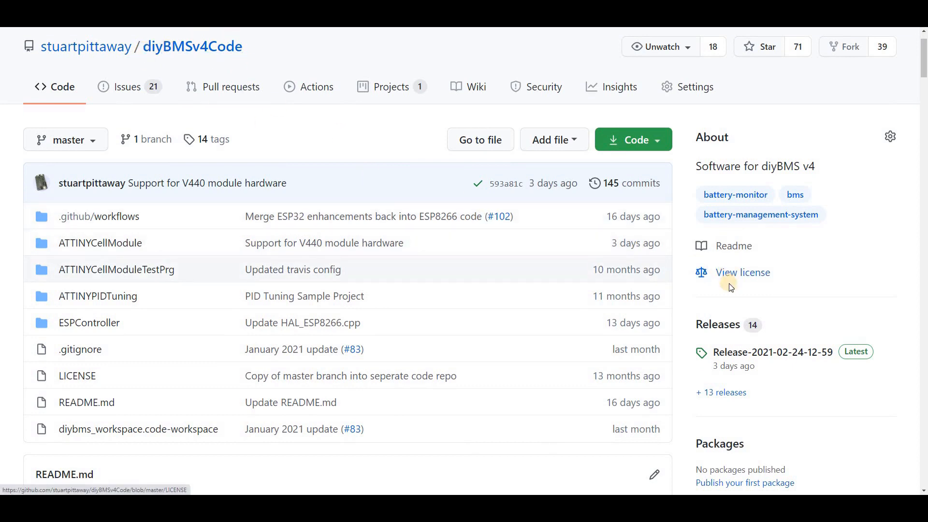
pyautogui.moveTo(731, 297)
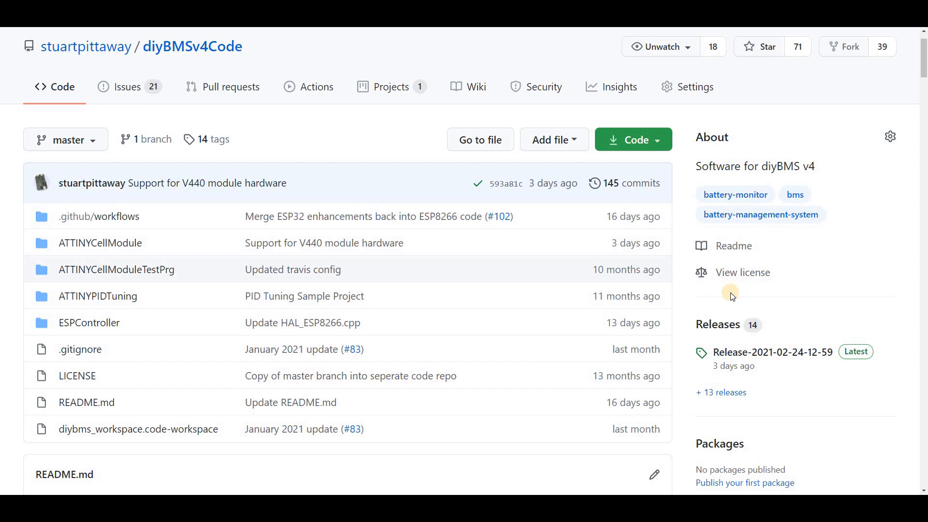
pyautogui.scroll(-3)
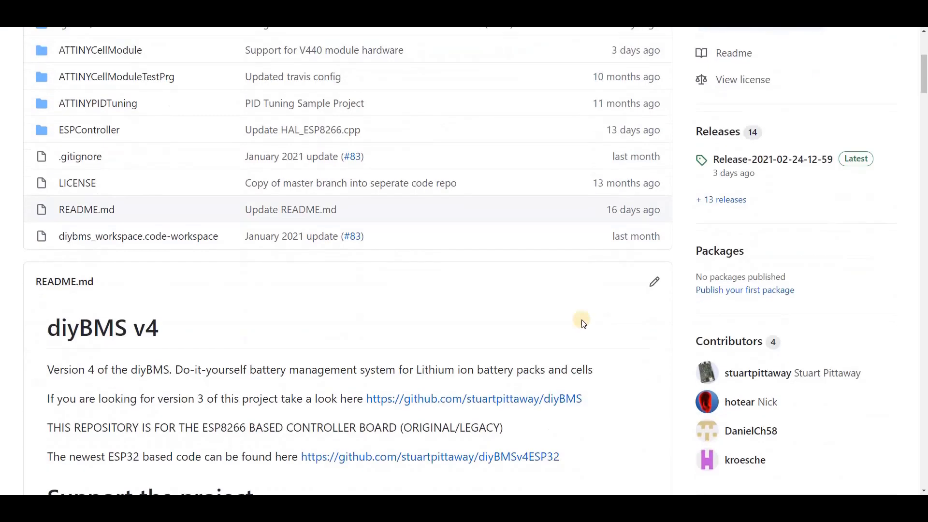
pyautogui.moveTo(720, 131)
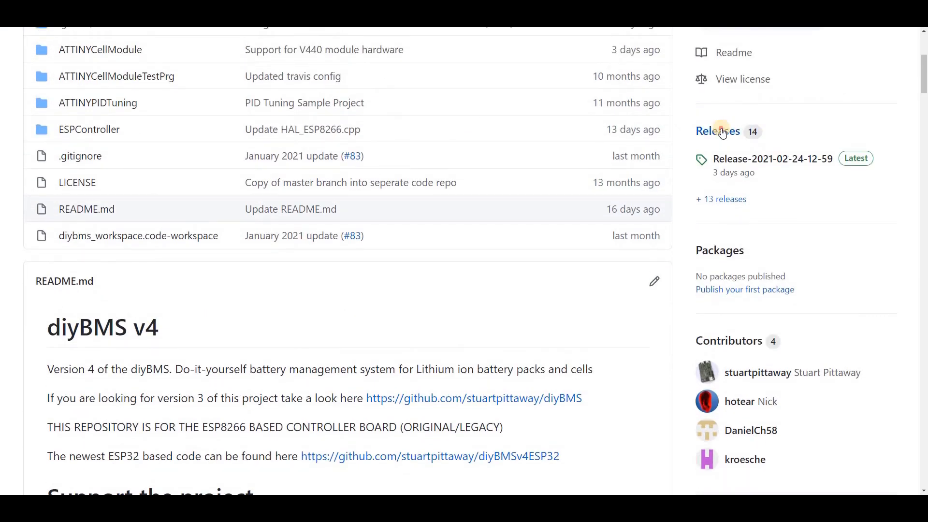
pyautogui.click(718, 130)
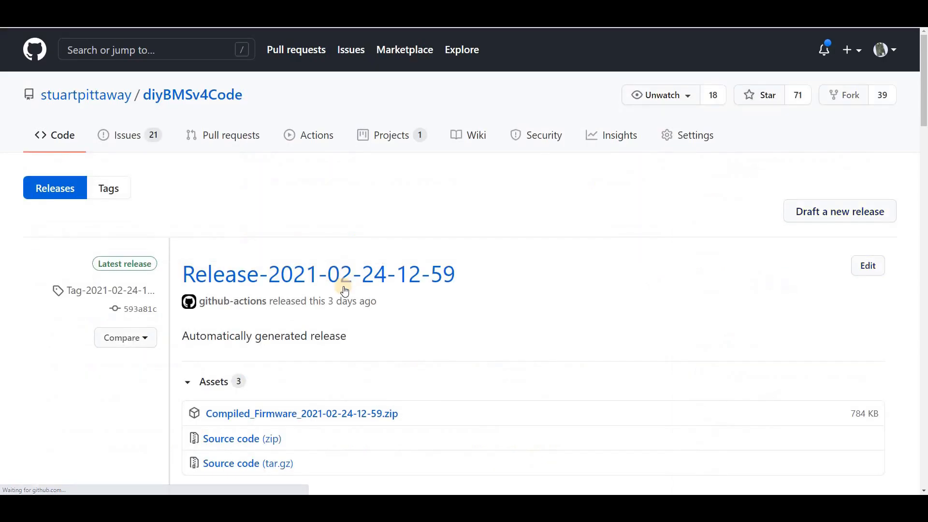
pyautogui.moveTo(340, 413)
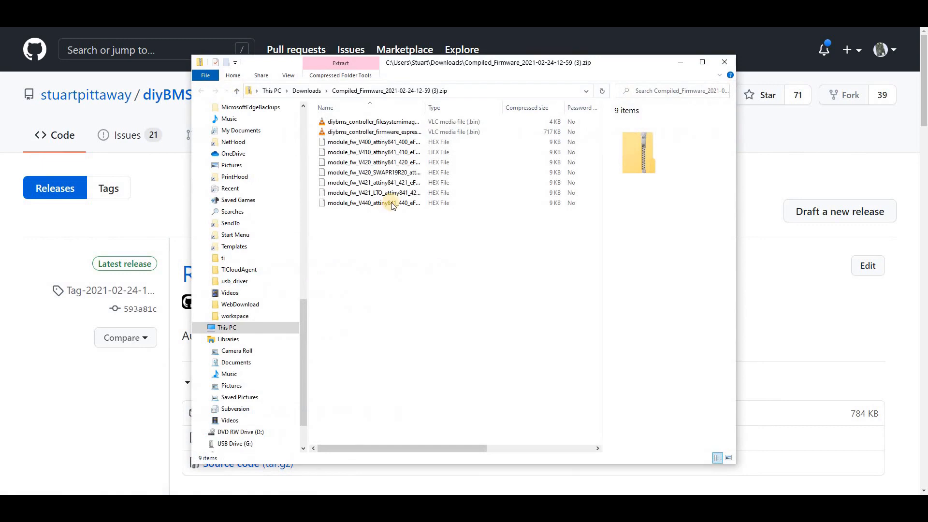
# Select the module_fw_V440 ATtiny841 hex file in the Compiled_Firmware zip.
pyautogui.click(373, 201)
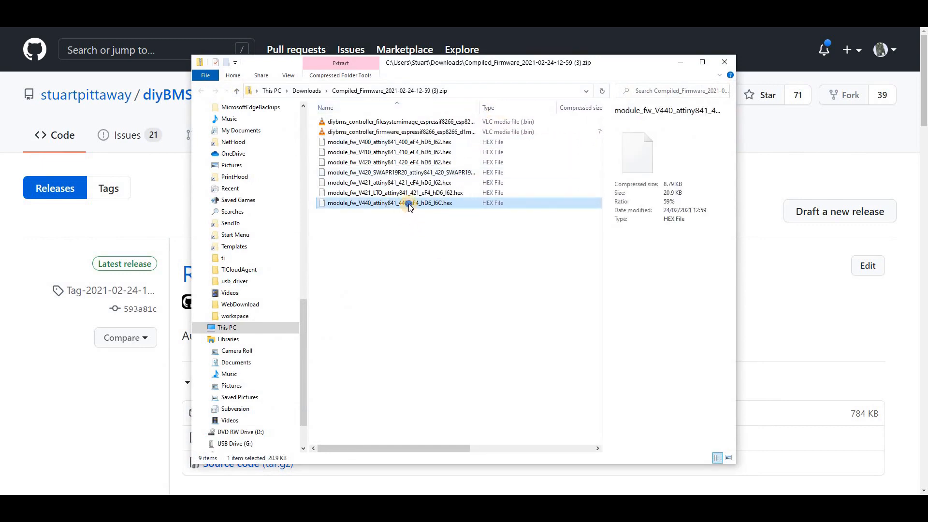
pyautogui.rightClick(407, 203)
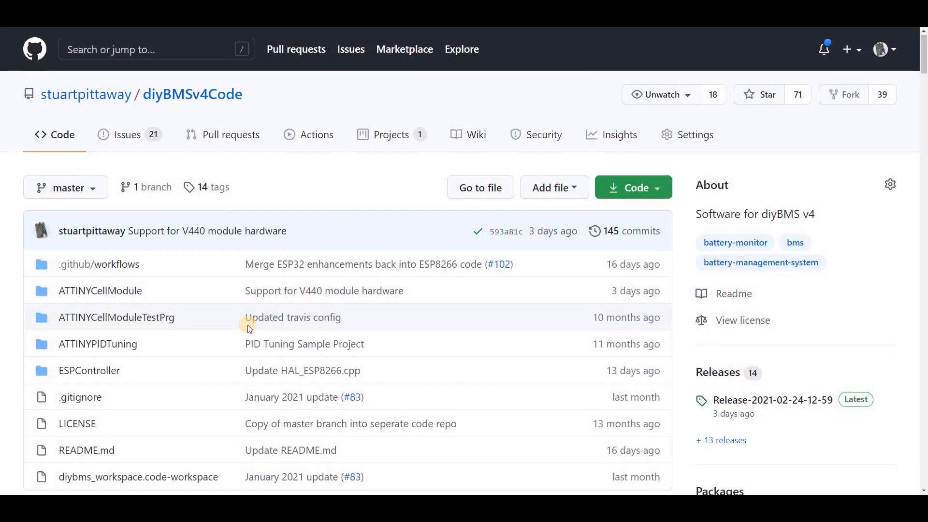
# From the README's 'Setup the programmer' step 9, bring up the raw avrdude.conf replacement file.
pyautogui.scroll(-3)
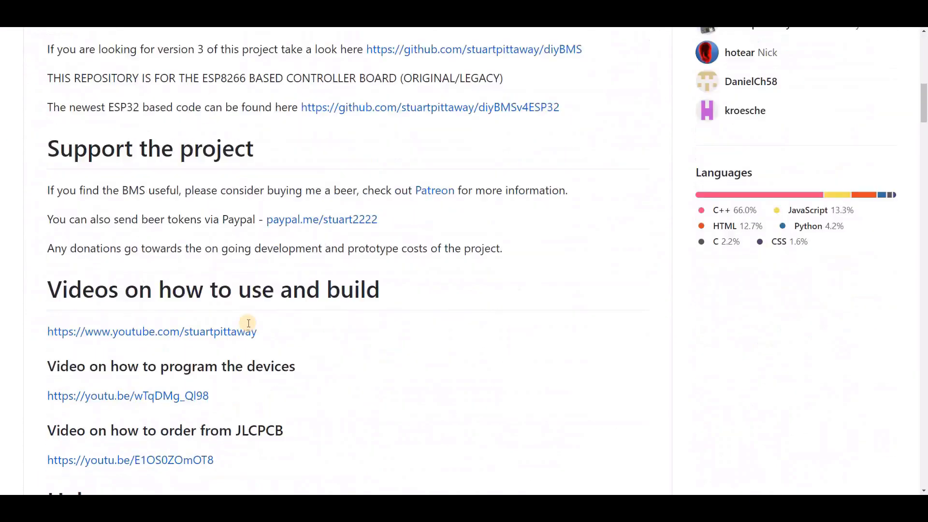
pyautogui.scroll(-3)
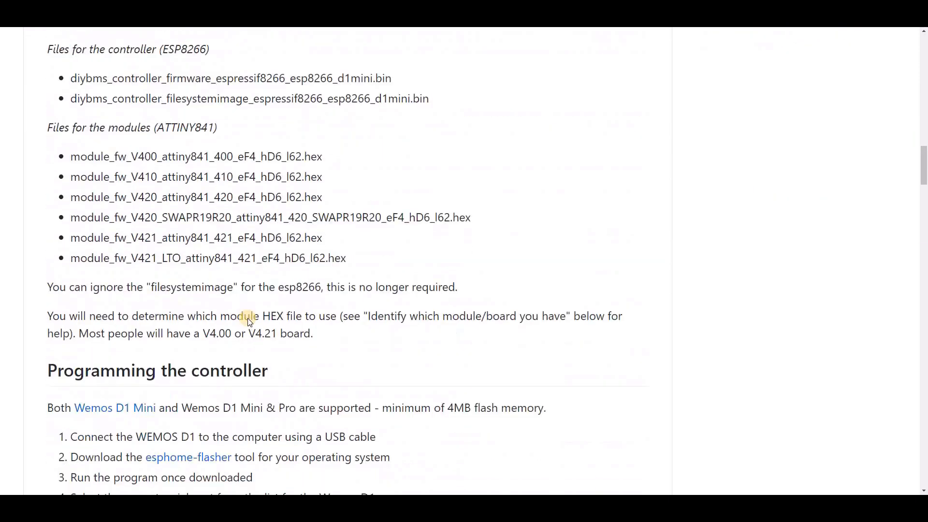
pyautogui.scroll(-3)
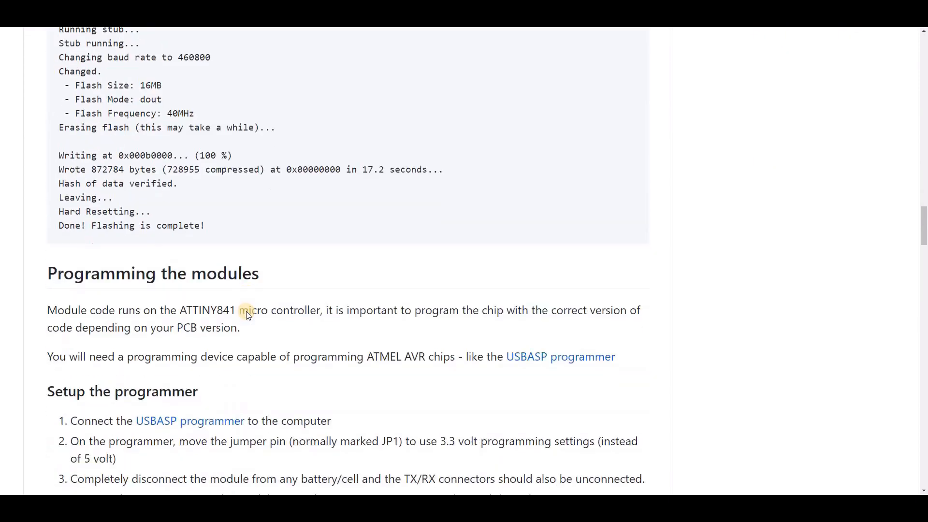
pyautogui.rightClick(284, 246)
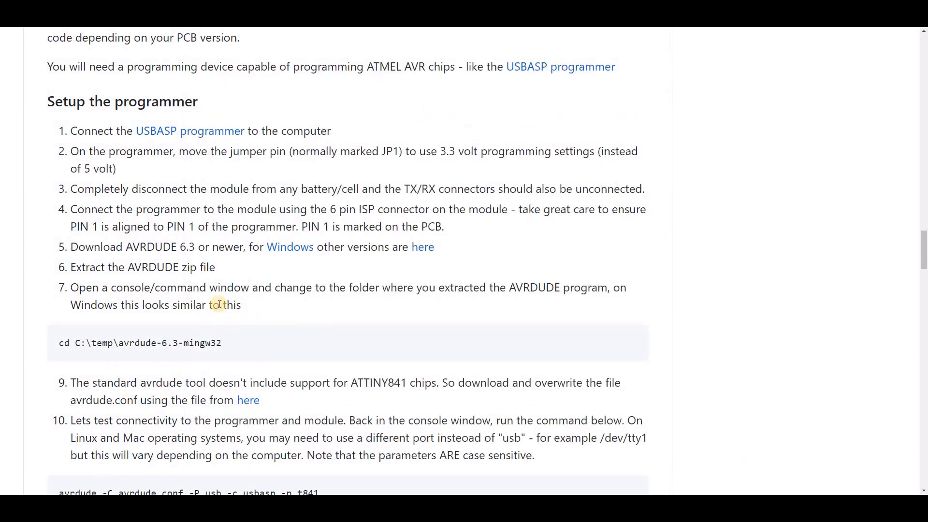
pyautogui.moveTo(243, 376)
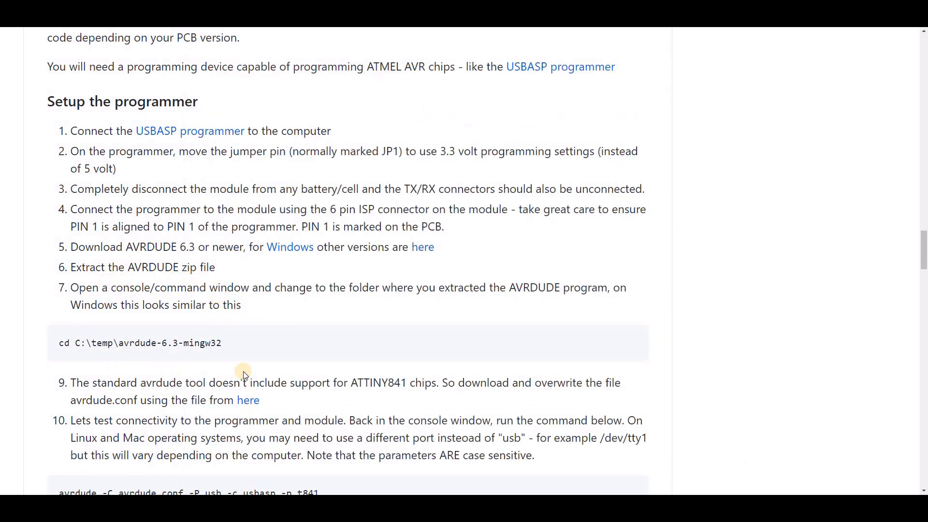
pyautogui.moveTo(106, 383)
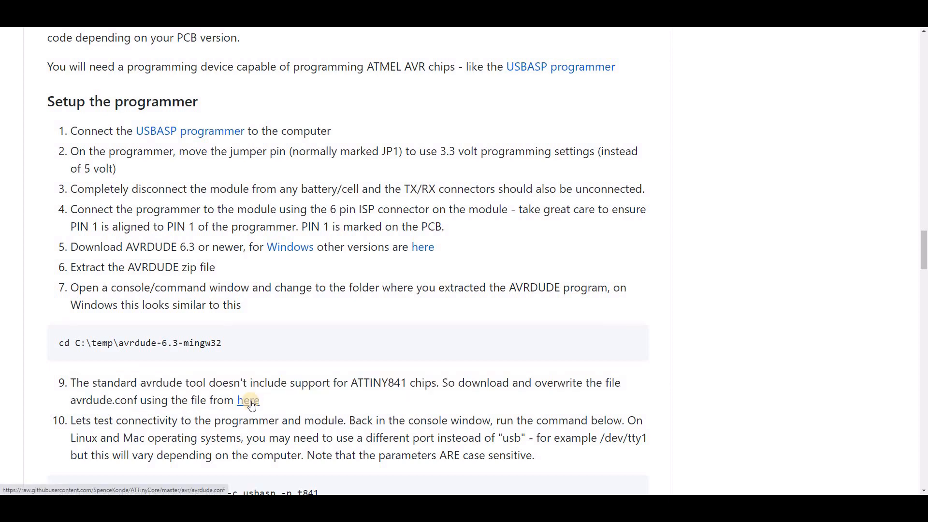
pyautogui.rightClick(248, 400)
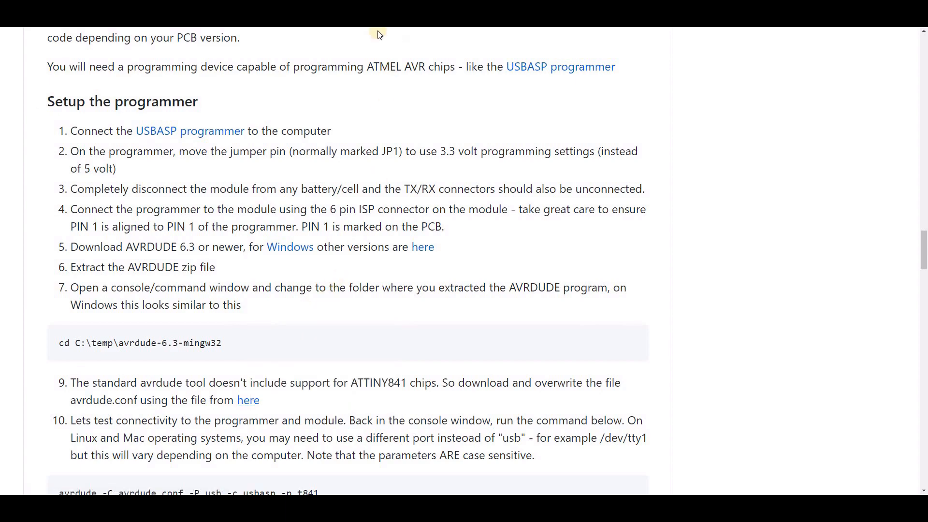
pyautogui.click(249, 399)
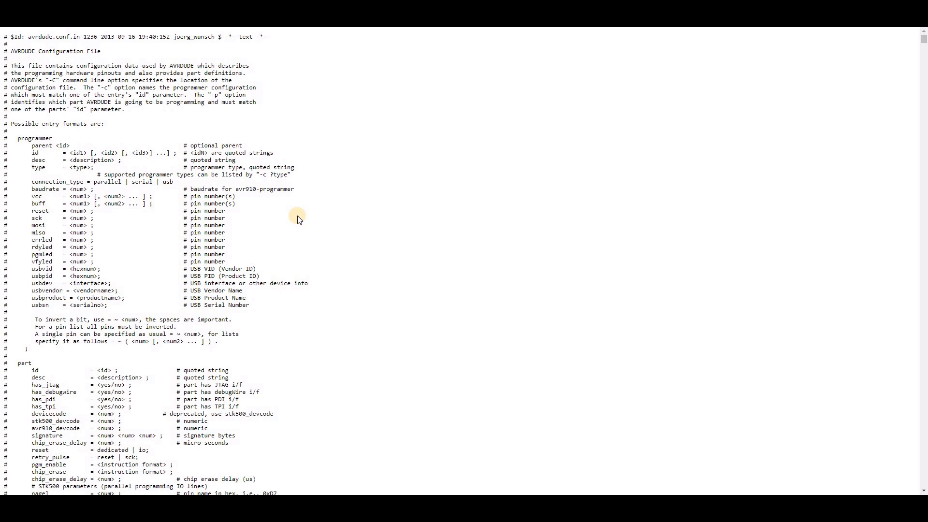
pyautogui.moveTo(515, 443)
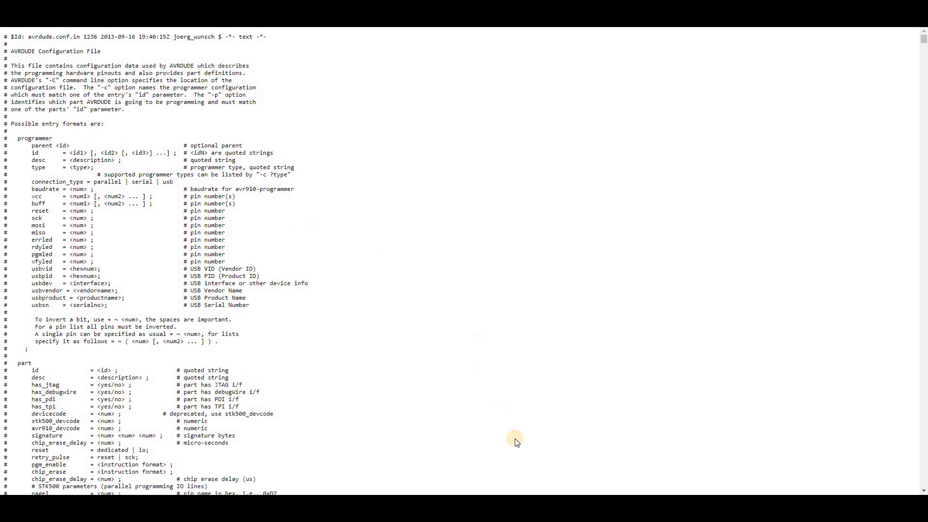
pyautogui.moveTo(520, 440)
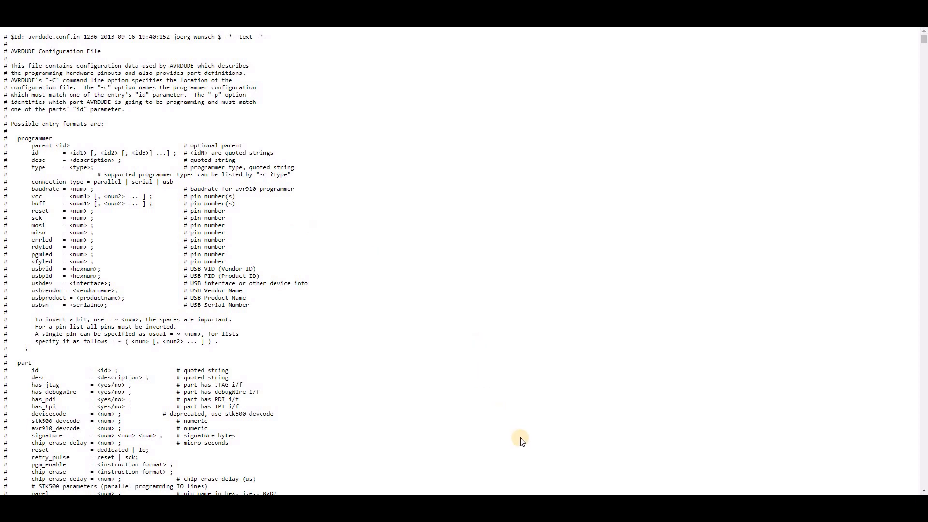
pyautogui.moveTo(456, 415)
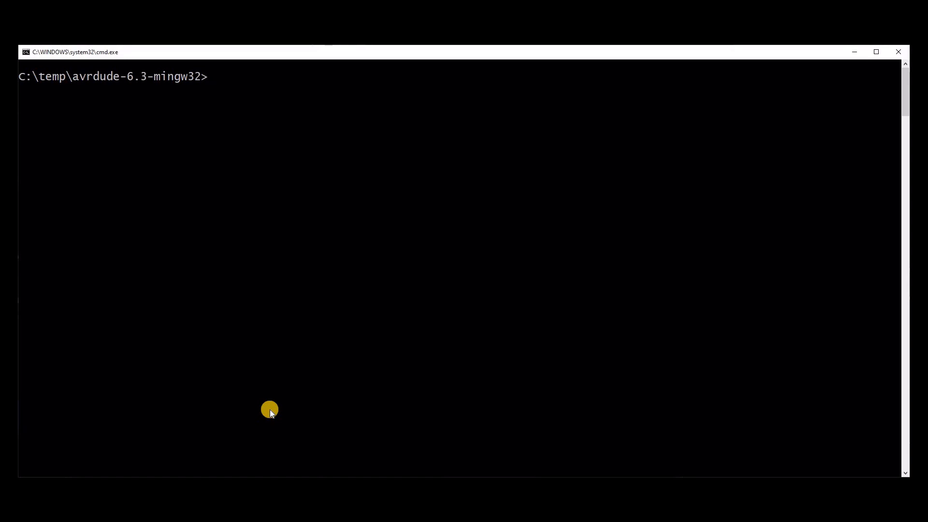
# From the avrdude-6.3-mingw32 folder, run avrdude against the ATtiny841 (t841) over usbasp, getting fuses OK.
pyautogui.write('cd avrdude-6.3-mingw32')
pyautogui.write('avrdude -C avrdude.conf -P usb -c usbasp -p t841')
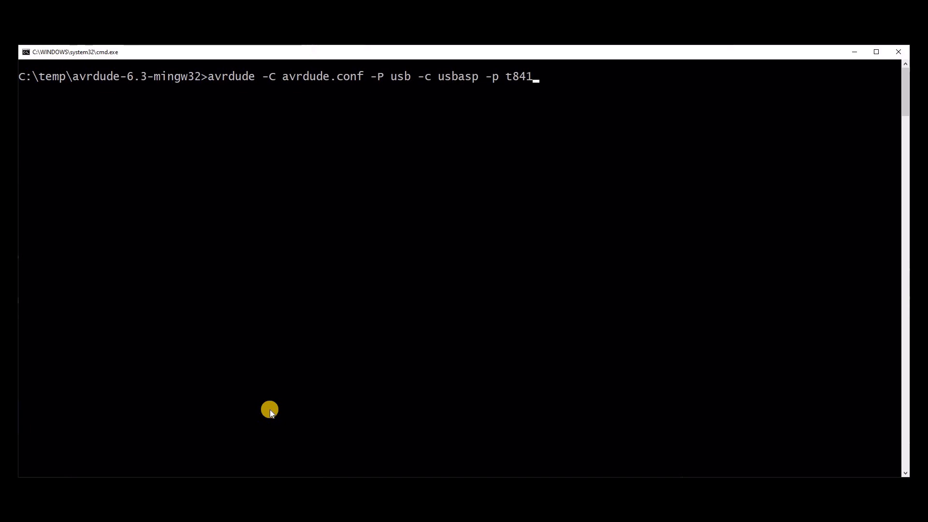
pyautogui.press('Return')
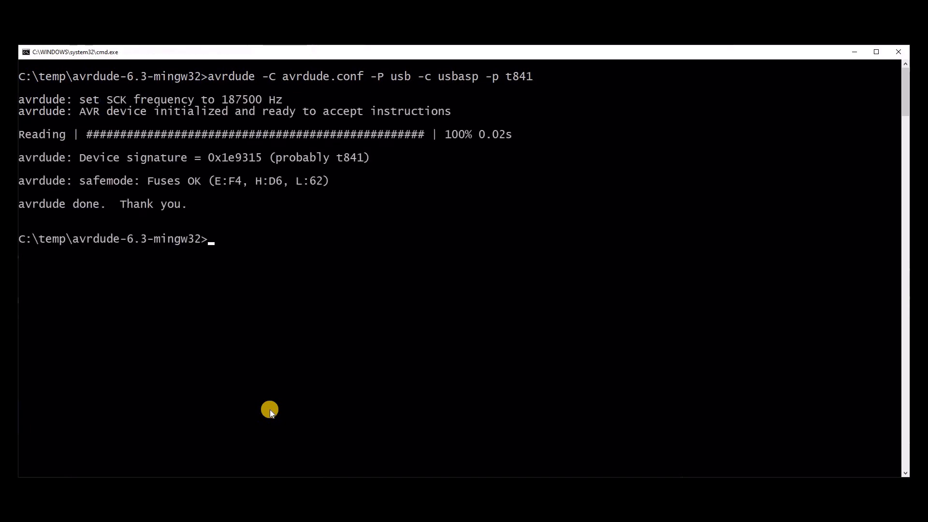